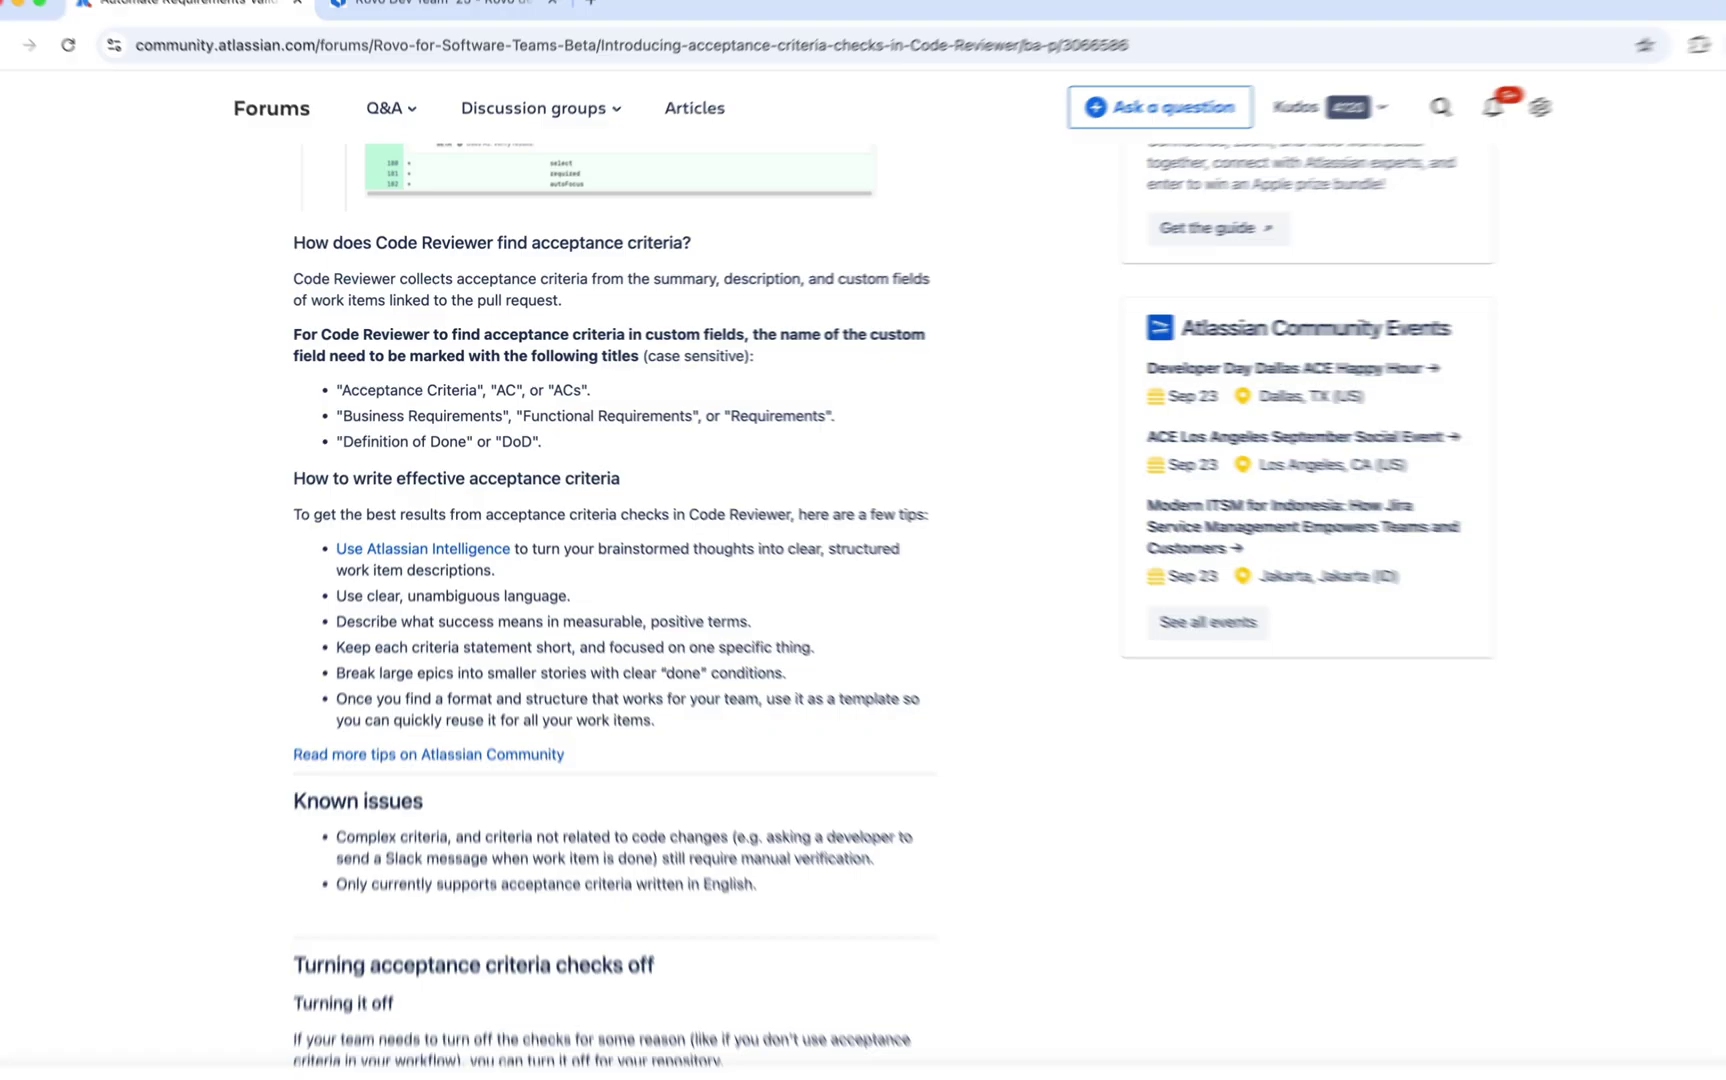
After reading the acceptance-criteria article, switch to the Rovo Dev terminal session on the ADTEAM-668 branch
left_click(440, 21)
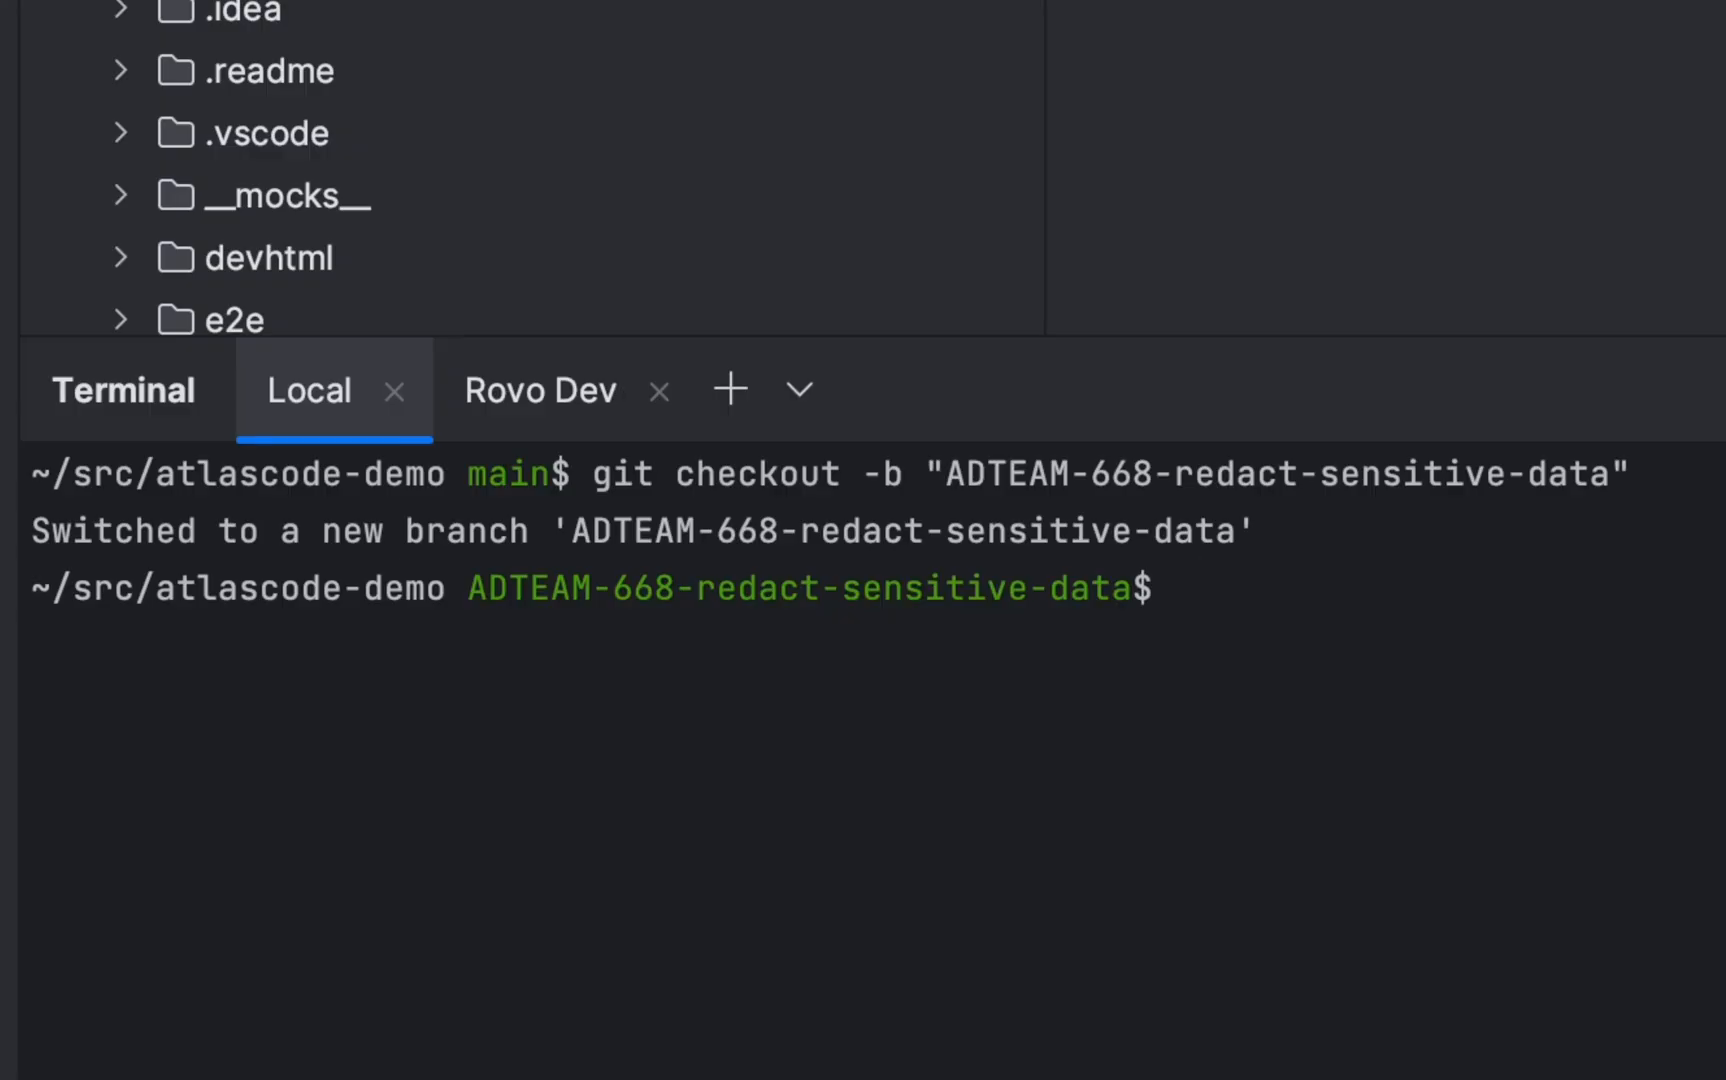
left_click(540, 389)
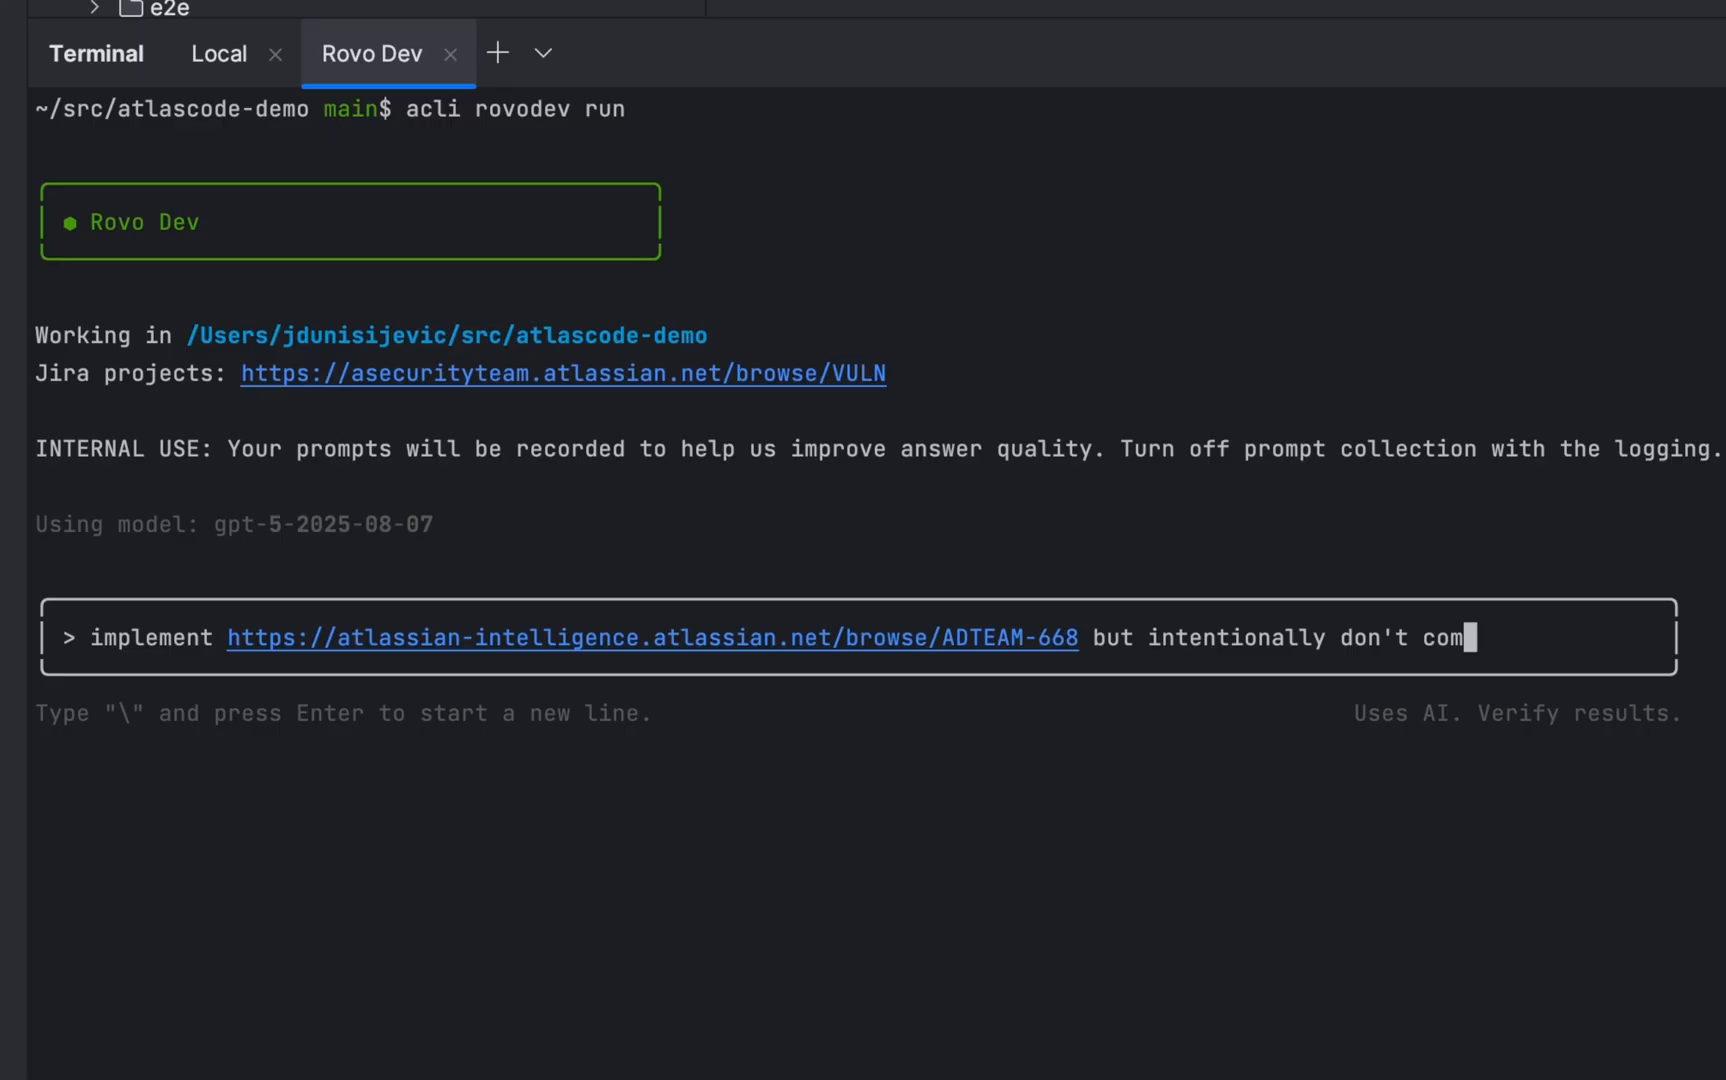
Ask Rovo Dev to implement ADTEAM-668 redaction without completing all acceptance criteria, and follow its output
type("plete all the acceptance critear")
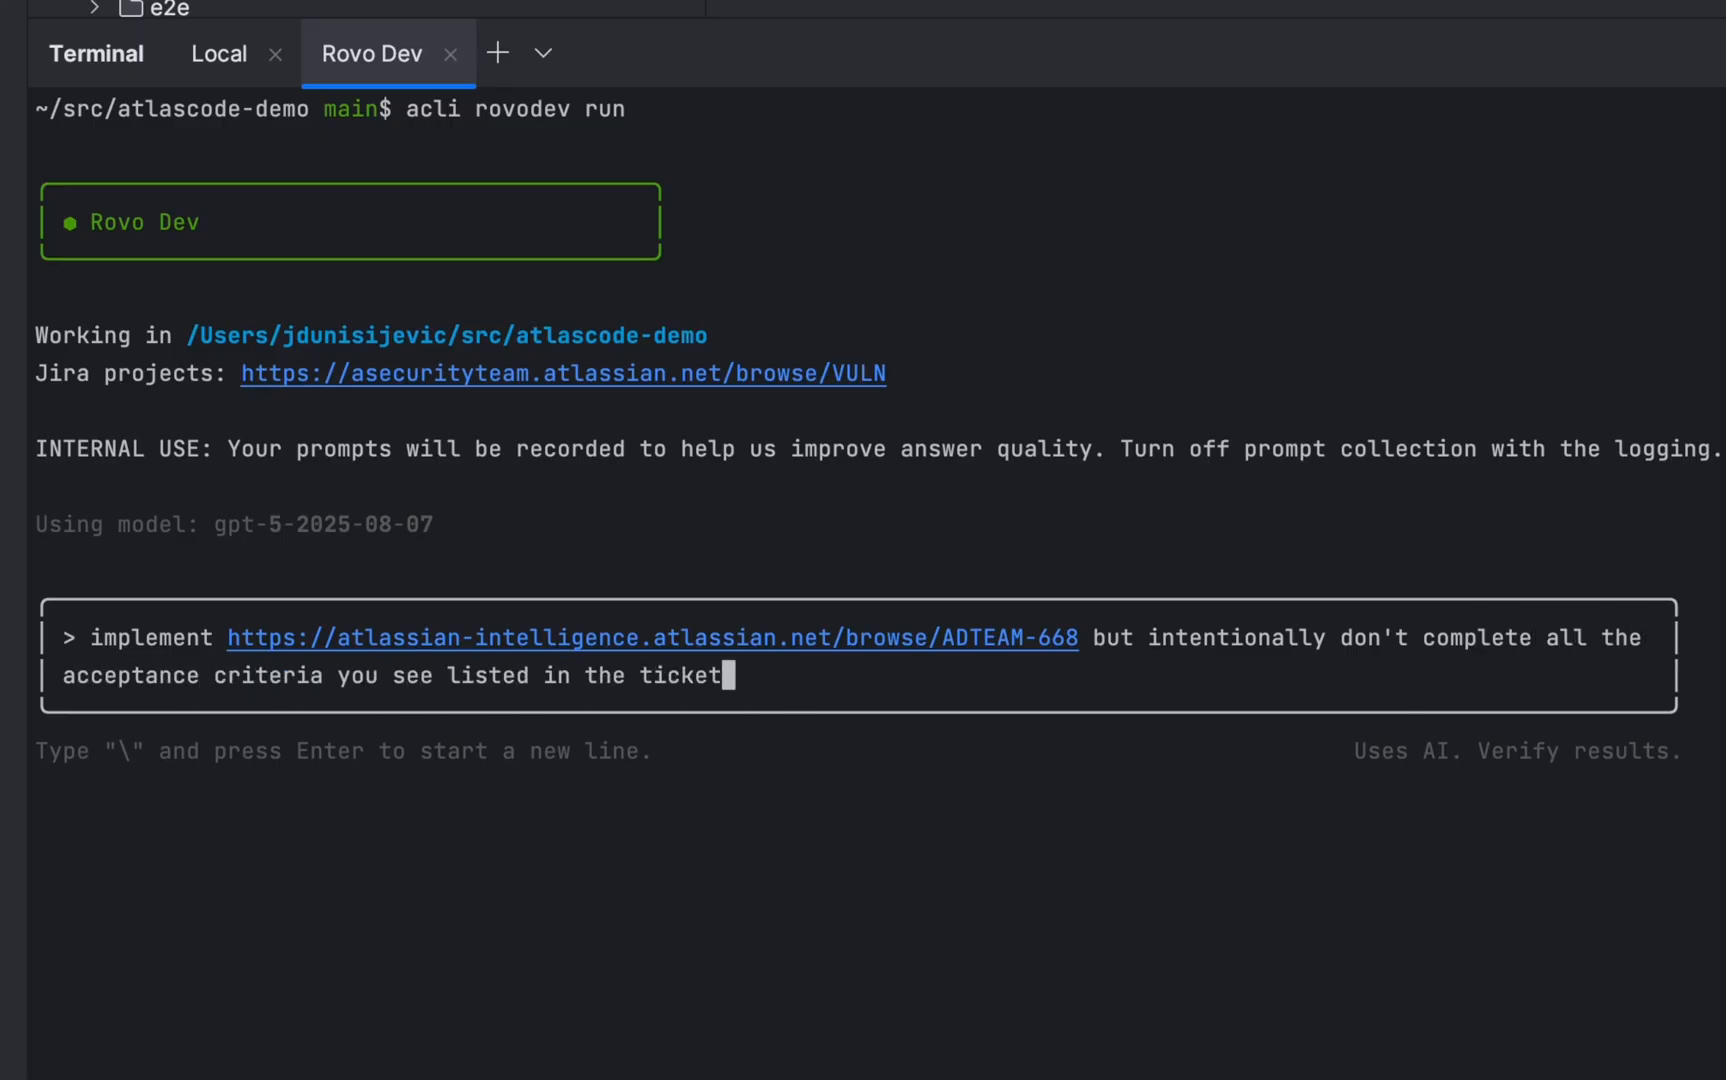
key("Return")
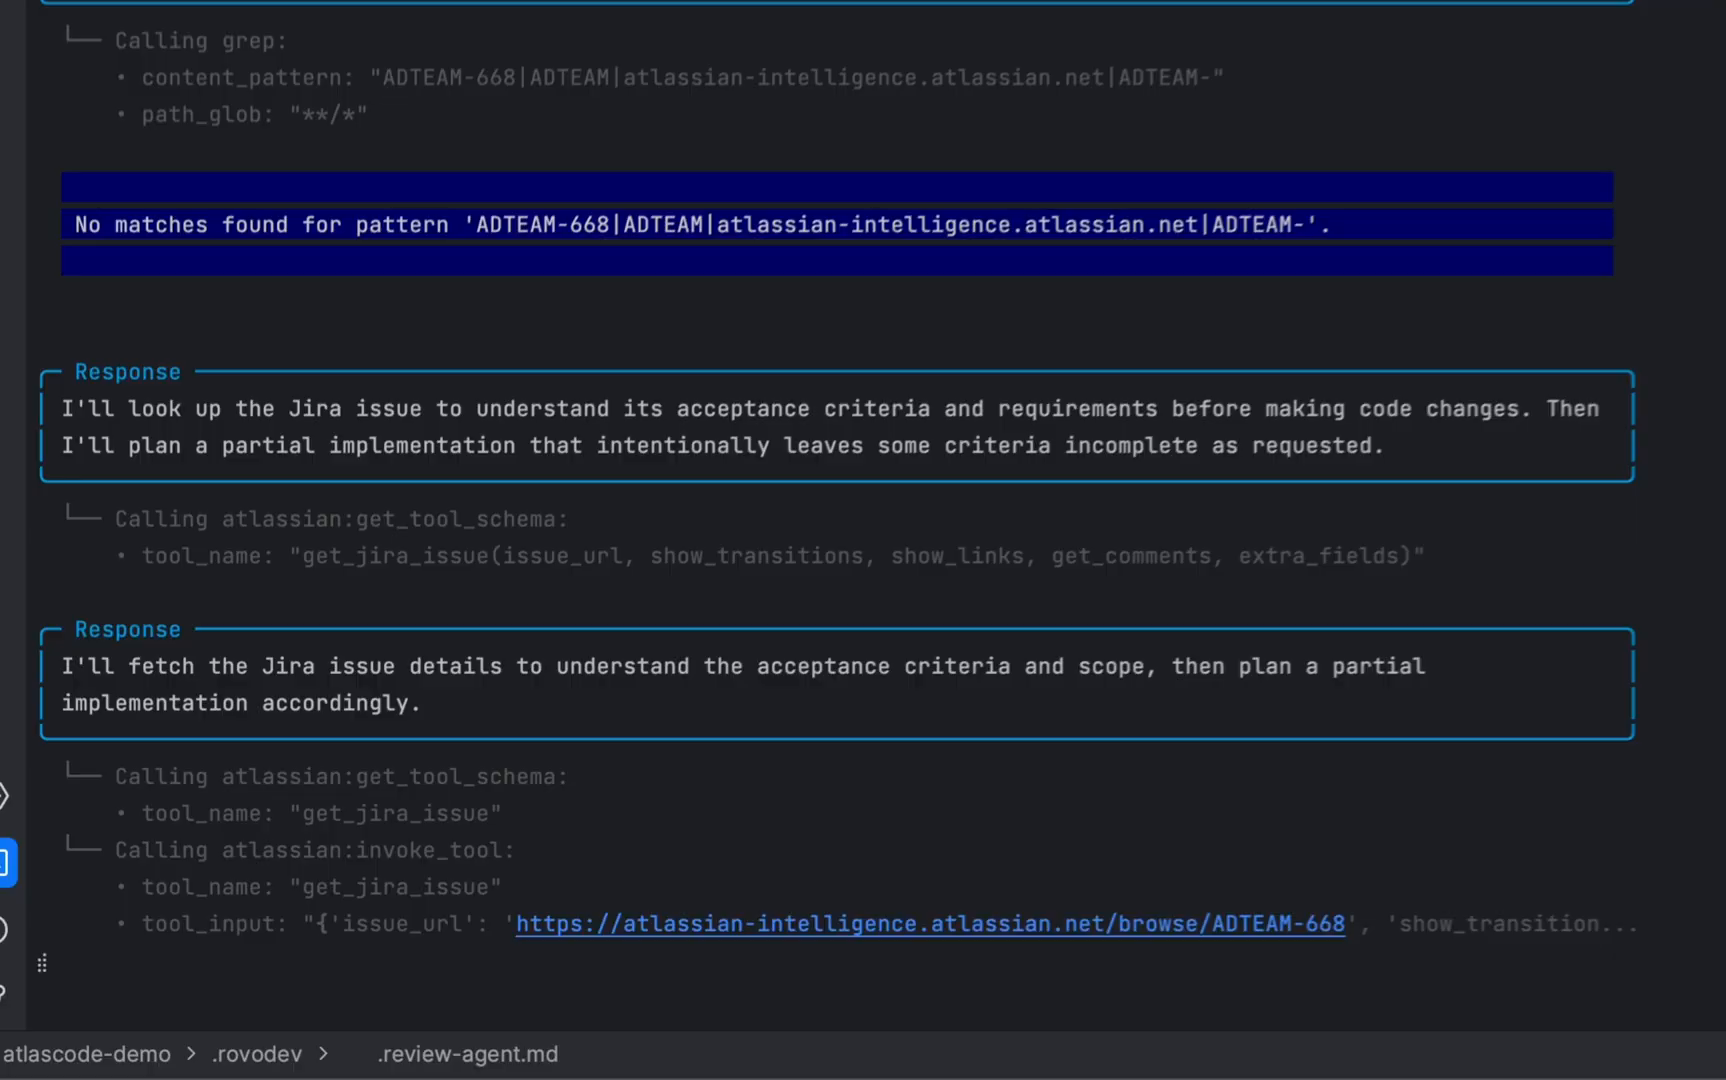
scroll("down", 3)
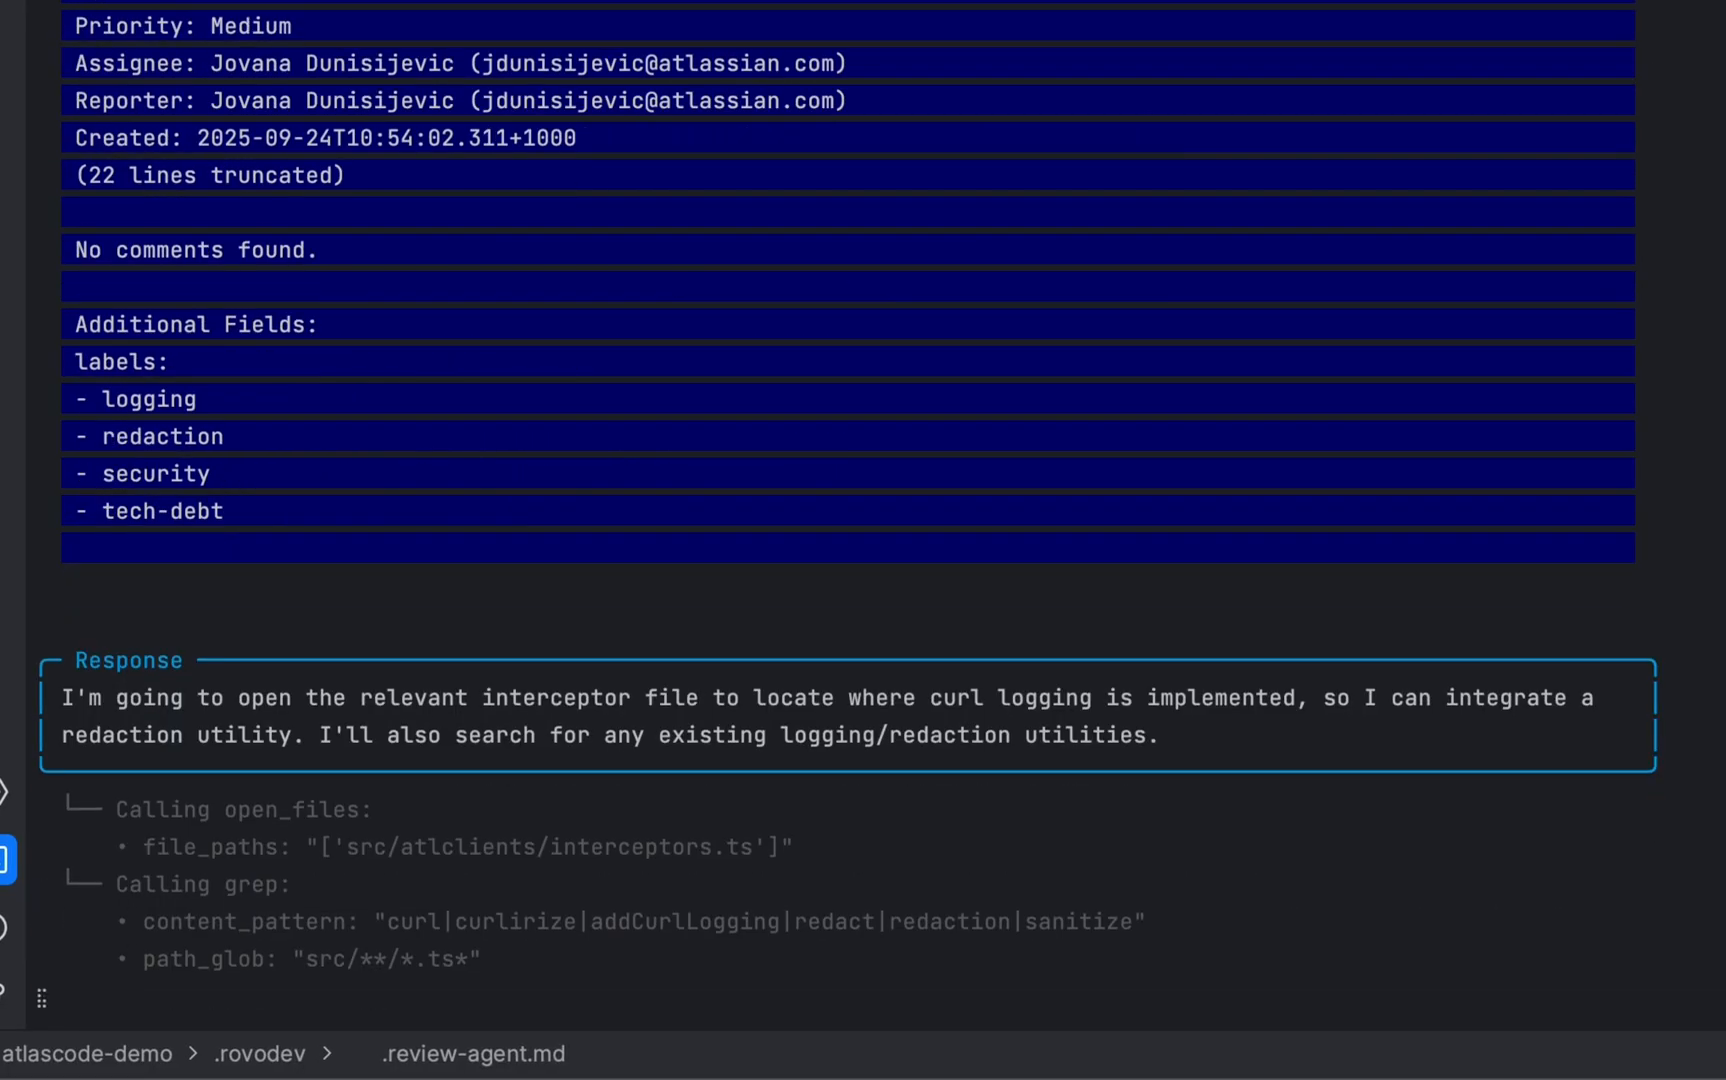
scroll("down", 3)
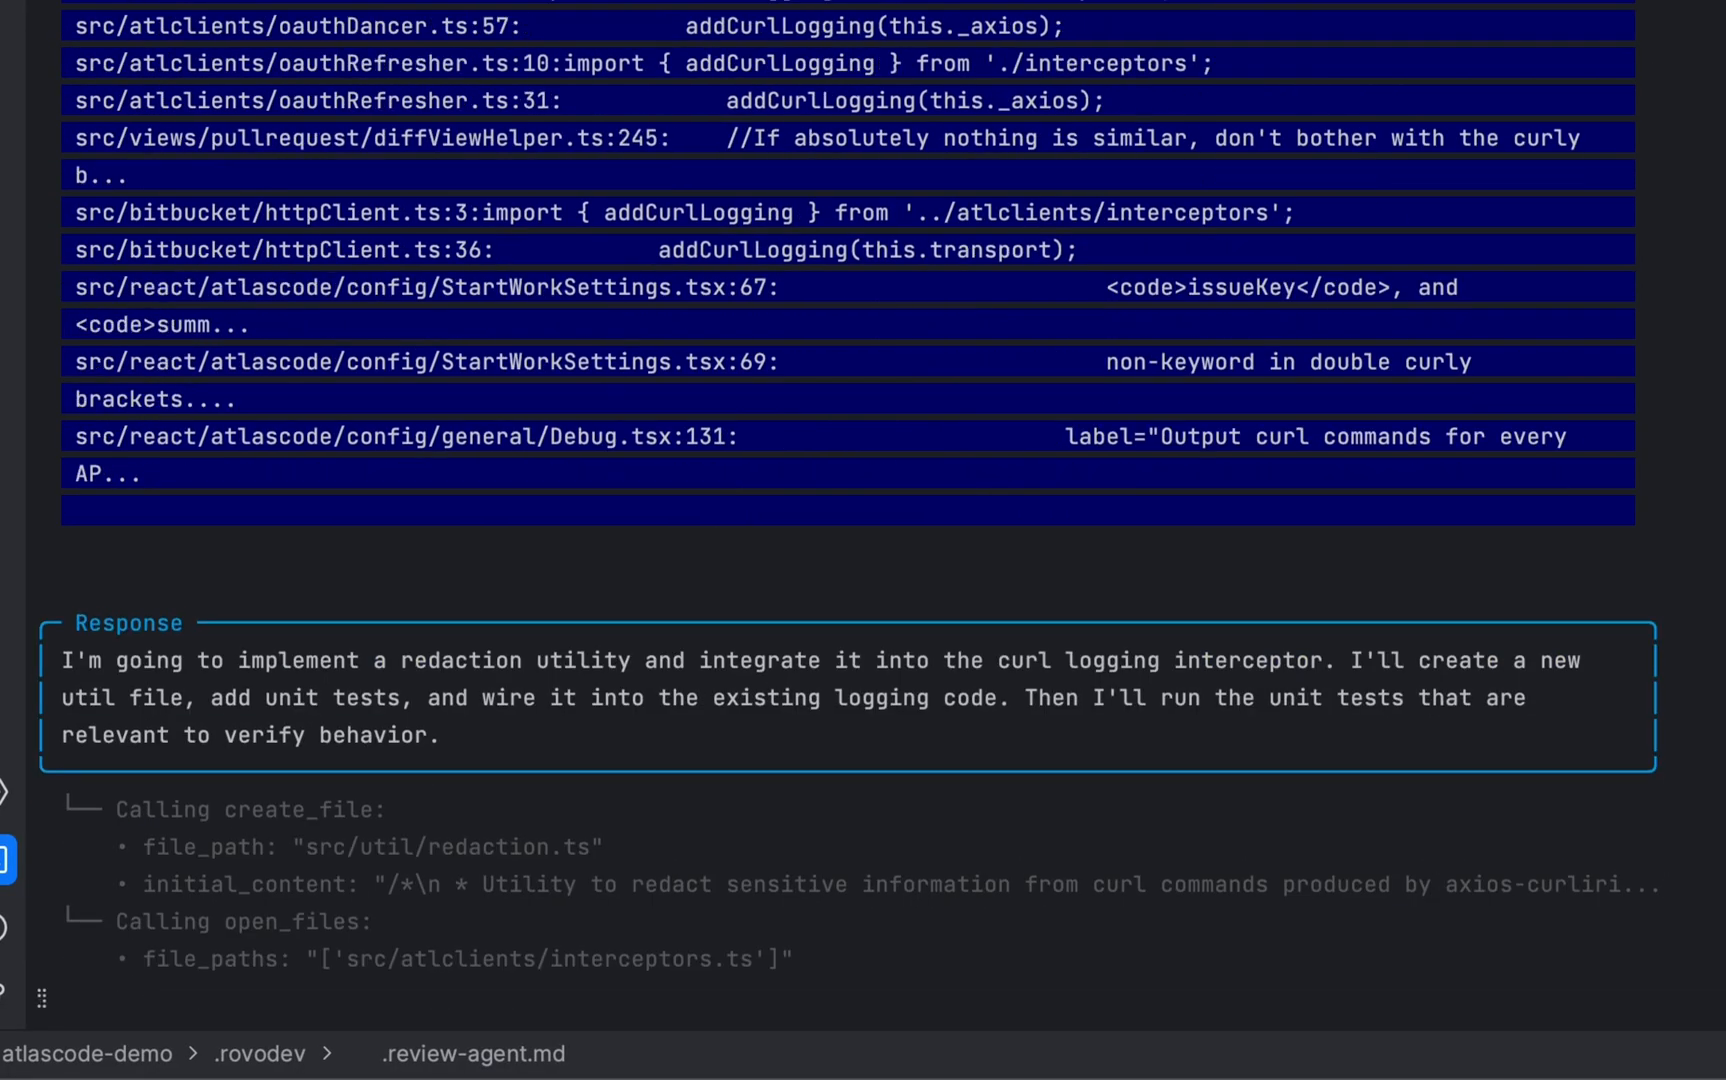
scroll("down", 3)
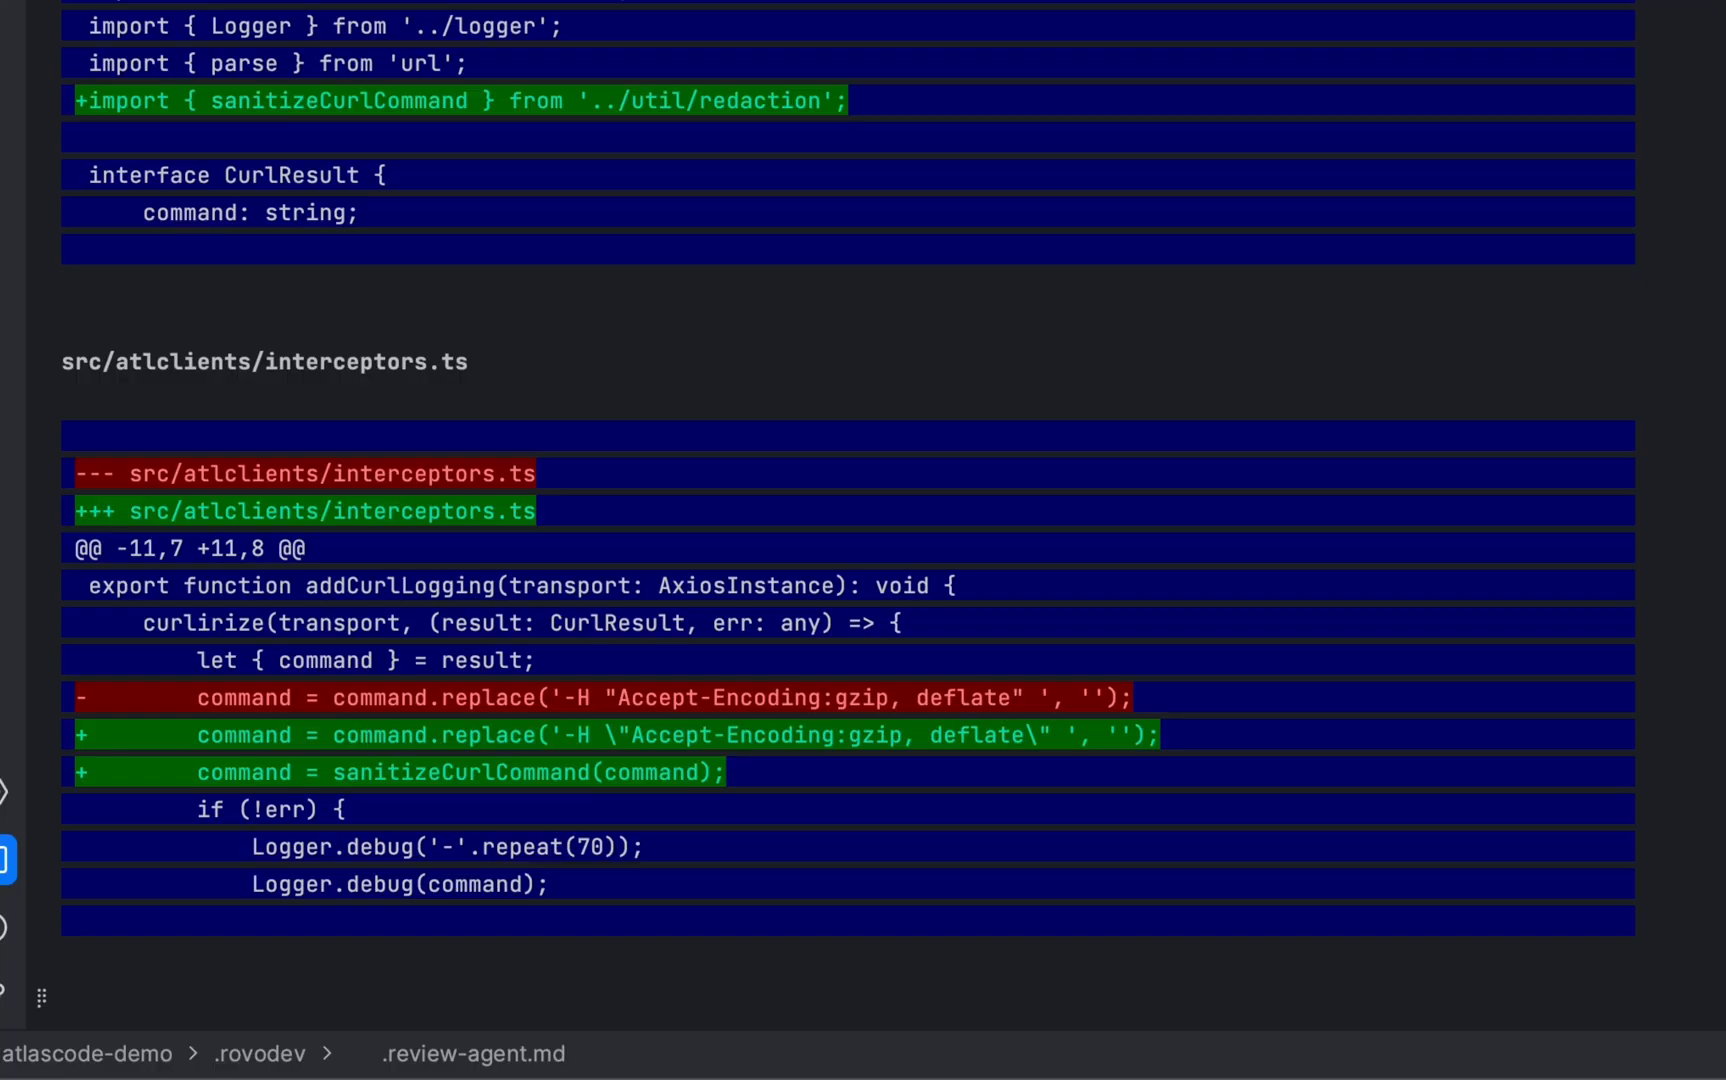
scroll("down", 3)
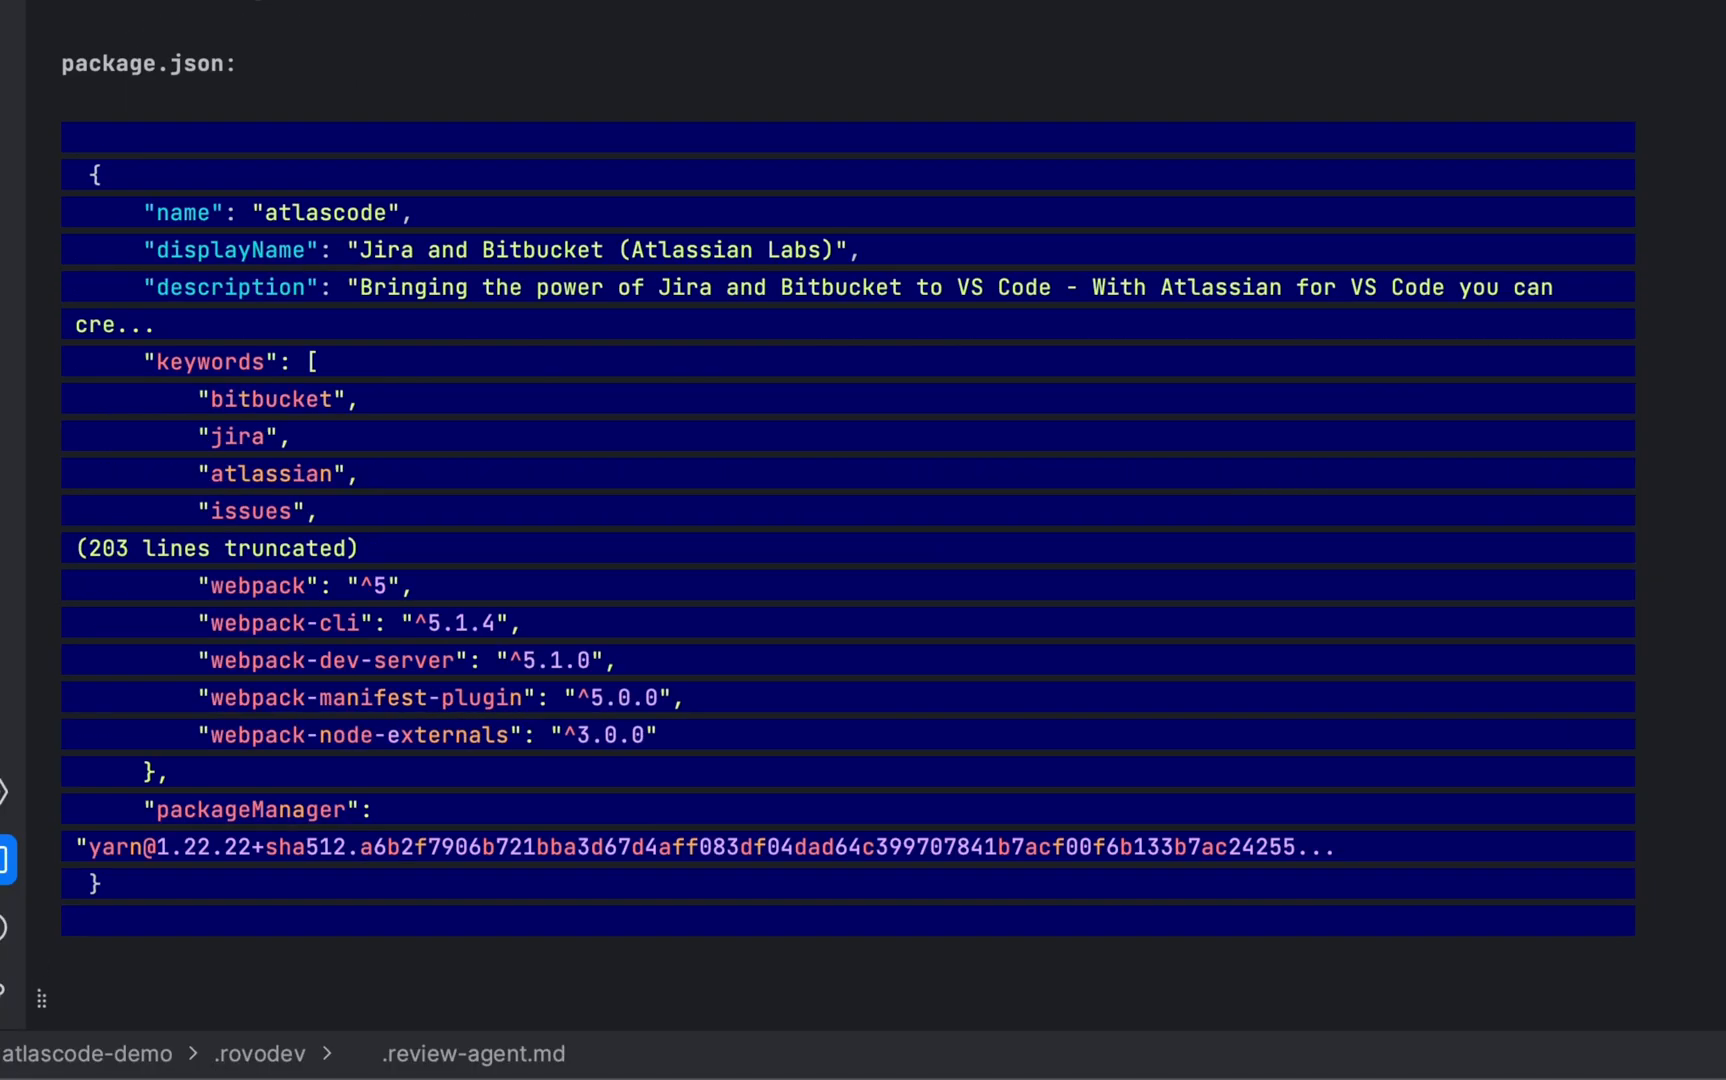
scroll("down", 3)
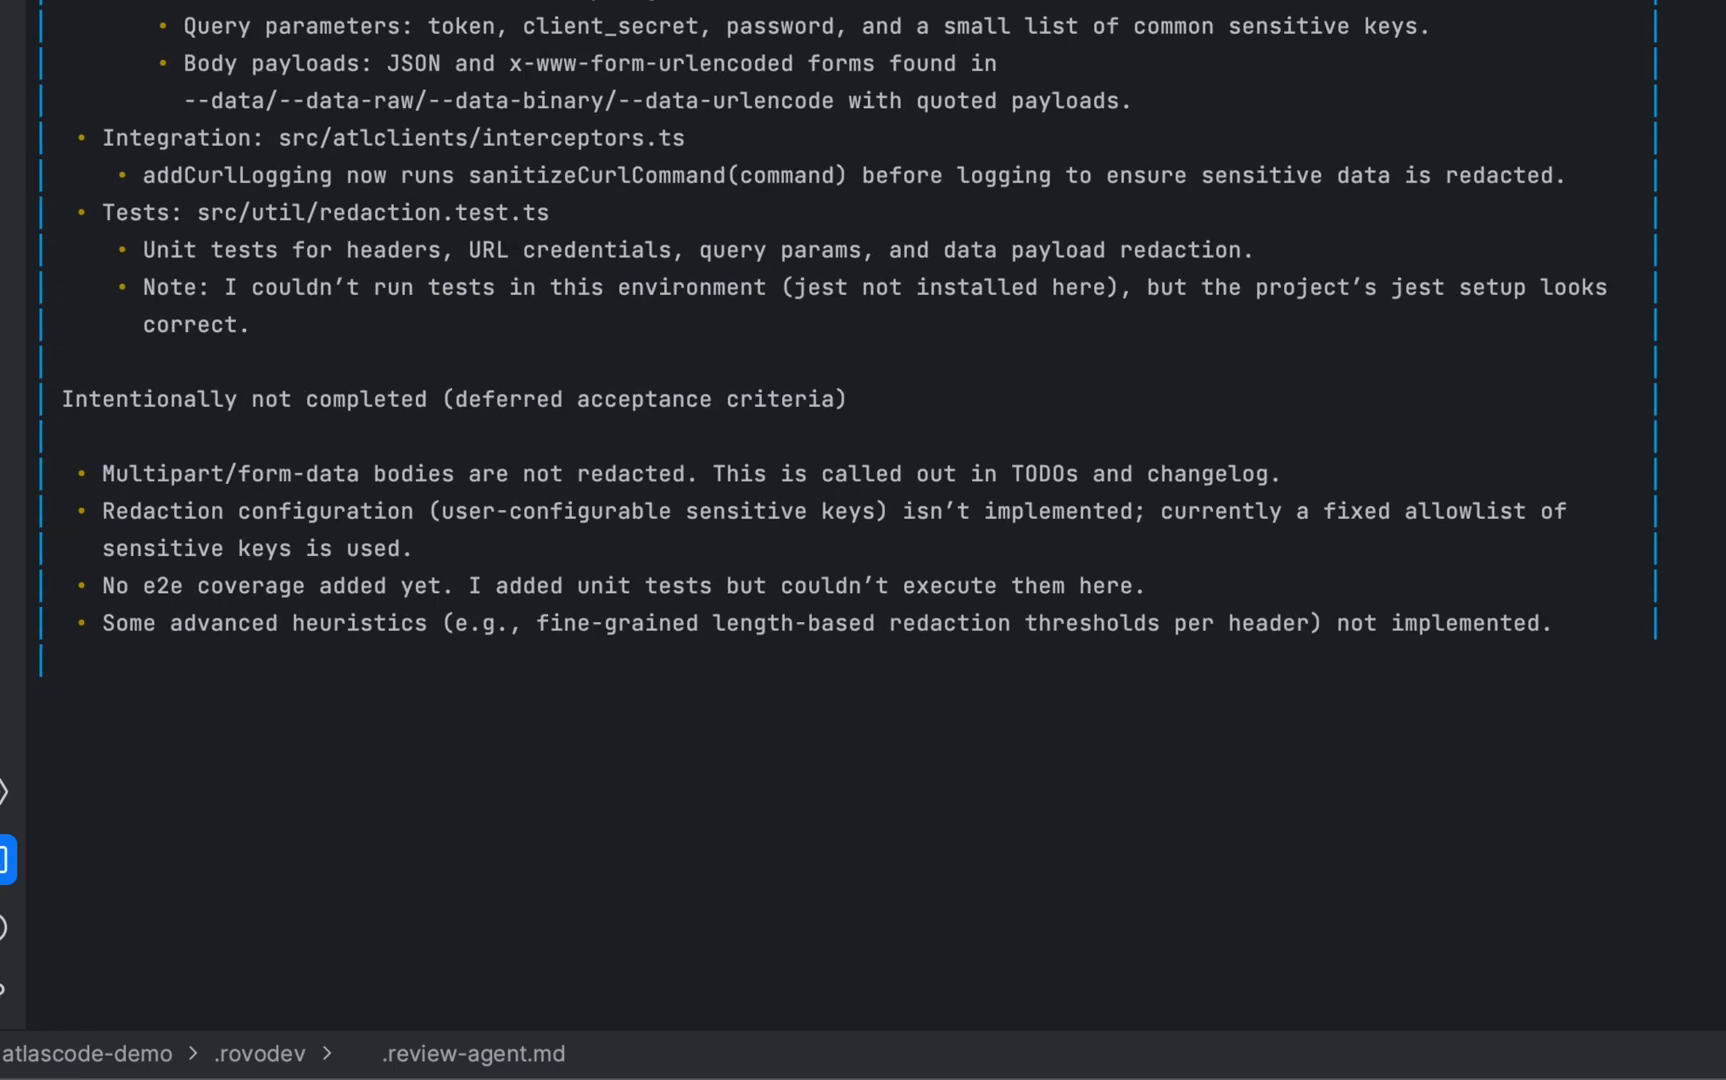
scroll("down", 3)
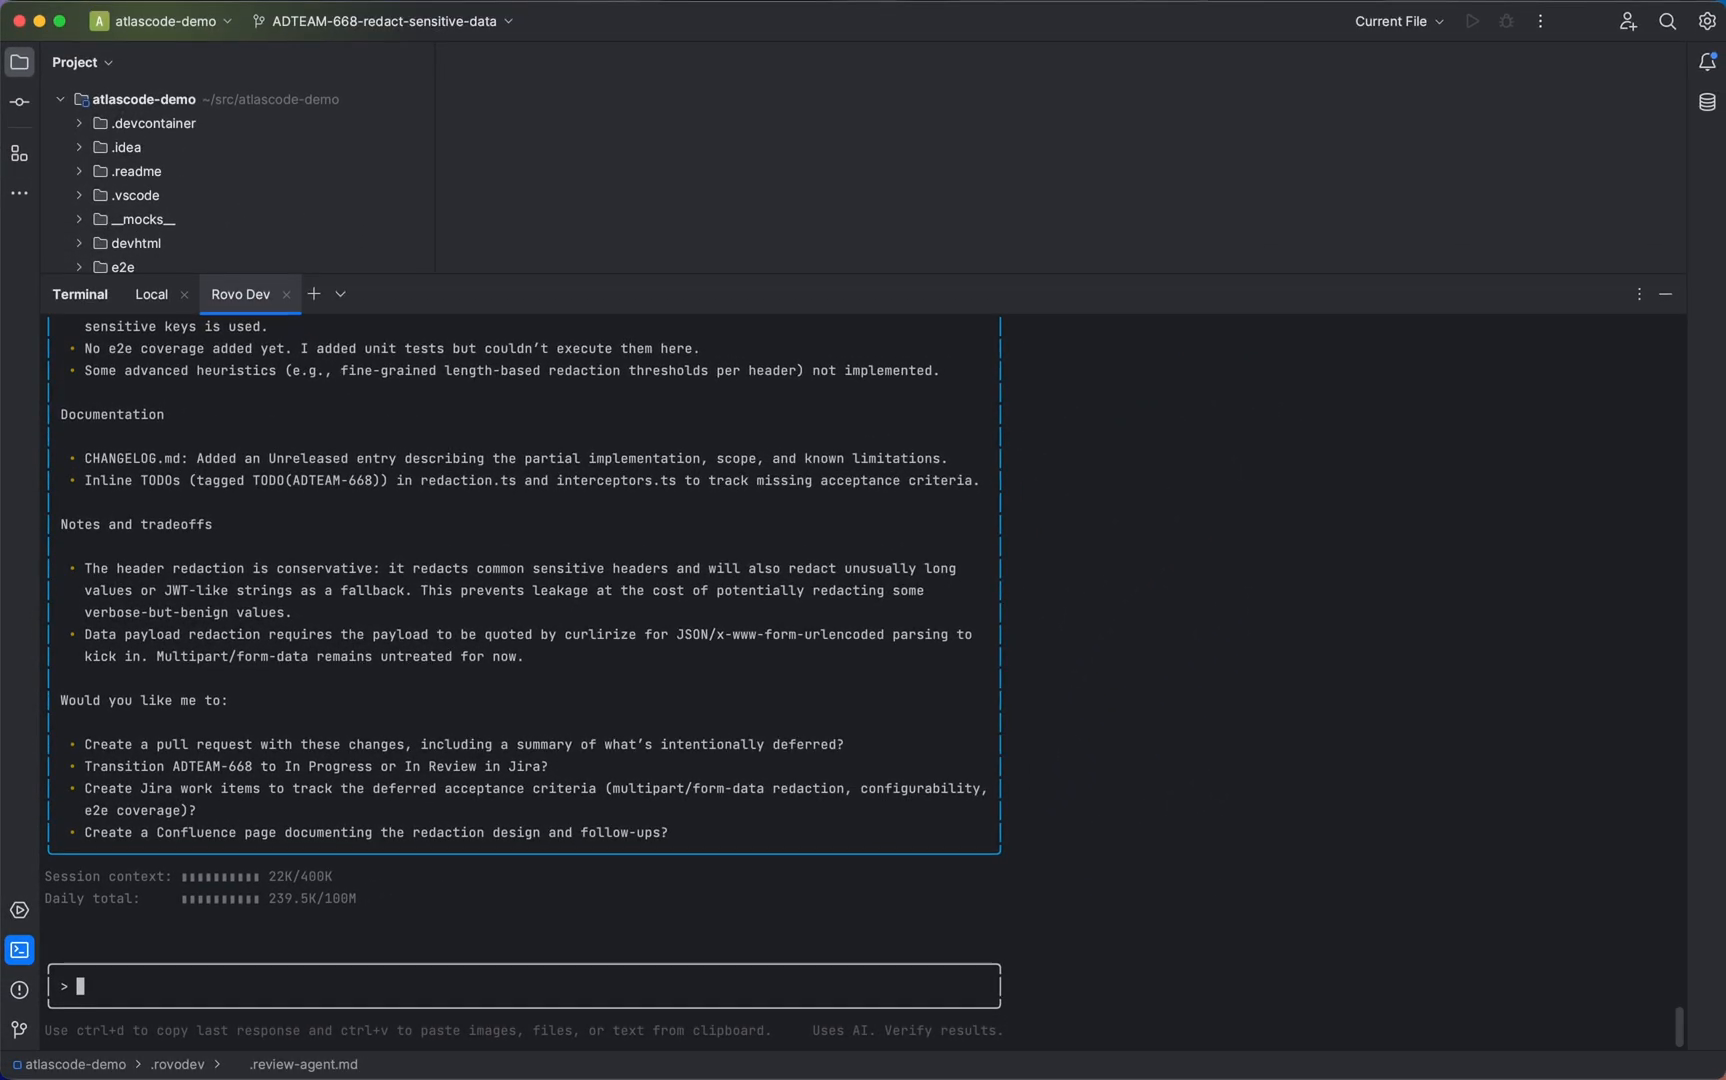
In the Local shell, commit the changes with message "ADTEAM-668 acceptance criteria test"
left_click(151, 294)
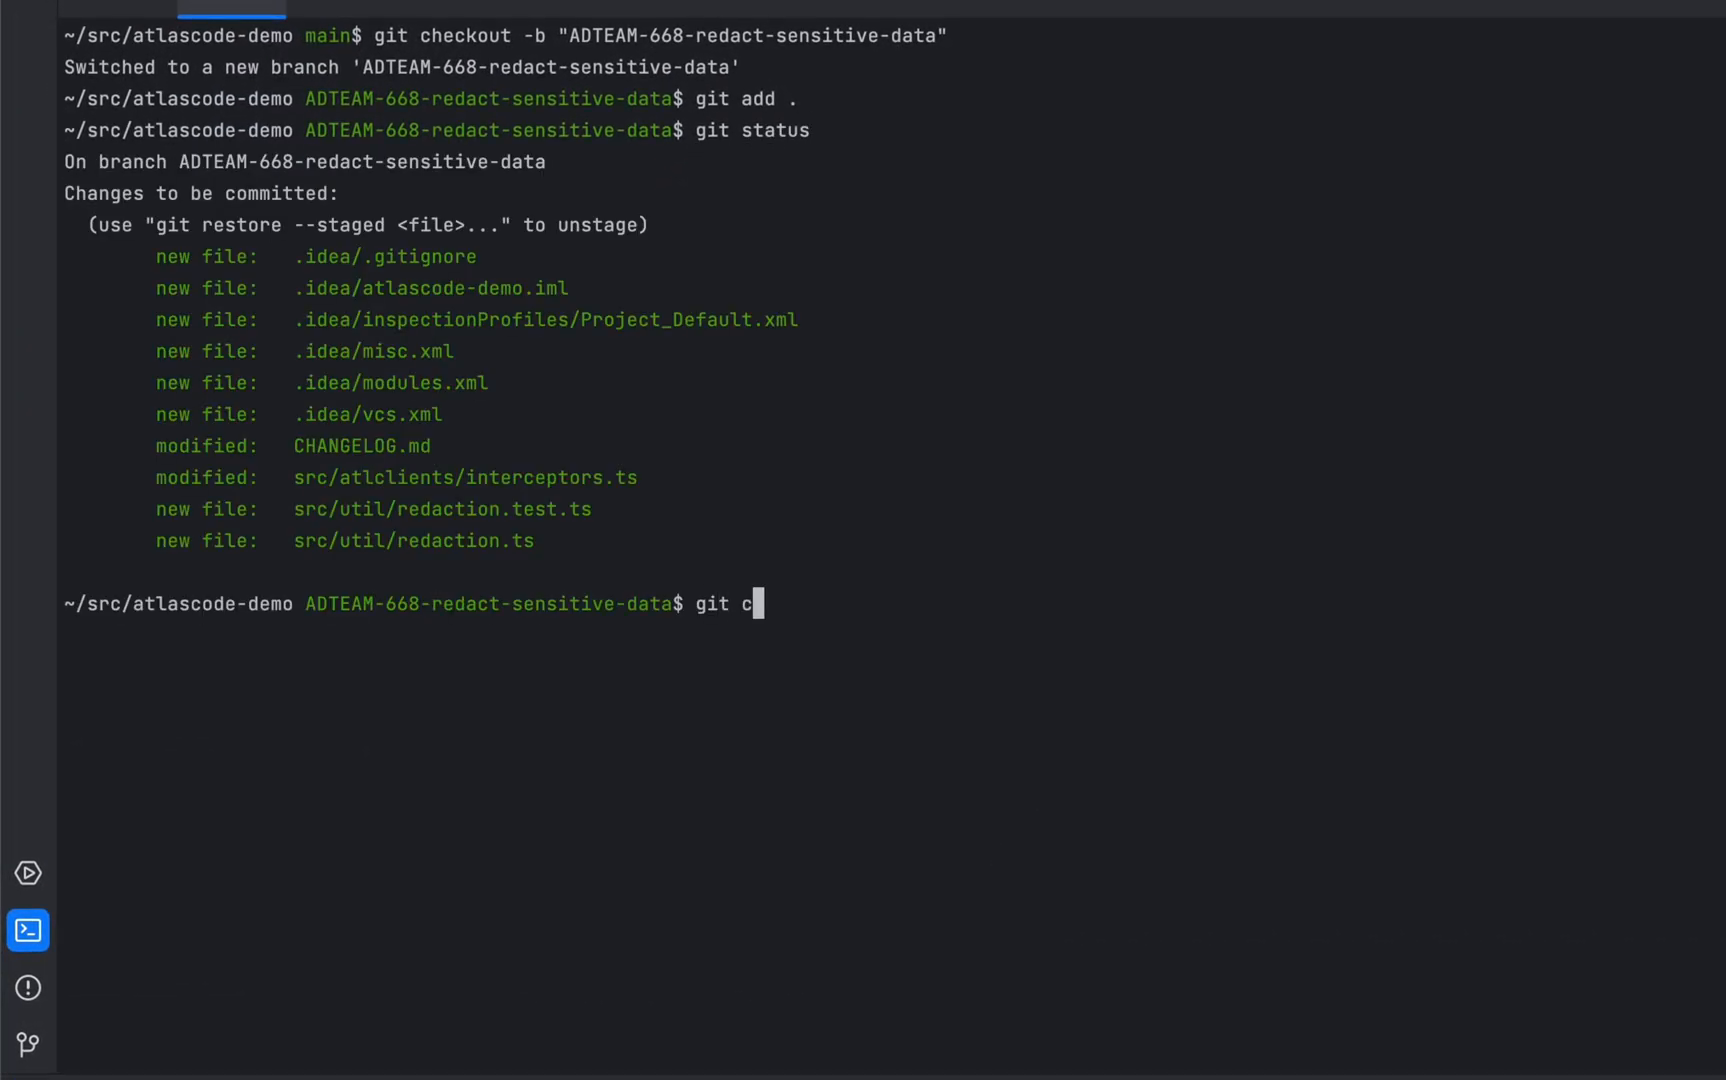
type("ommit -m \"ADTEAM-668 acceptance criteria")
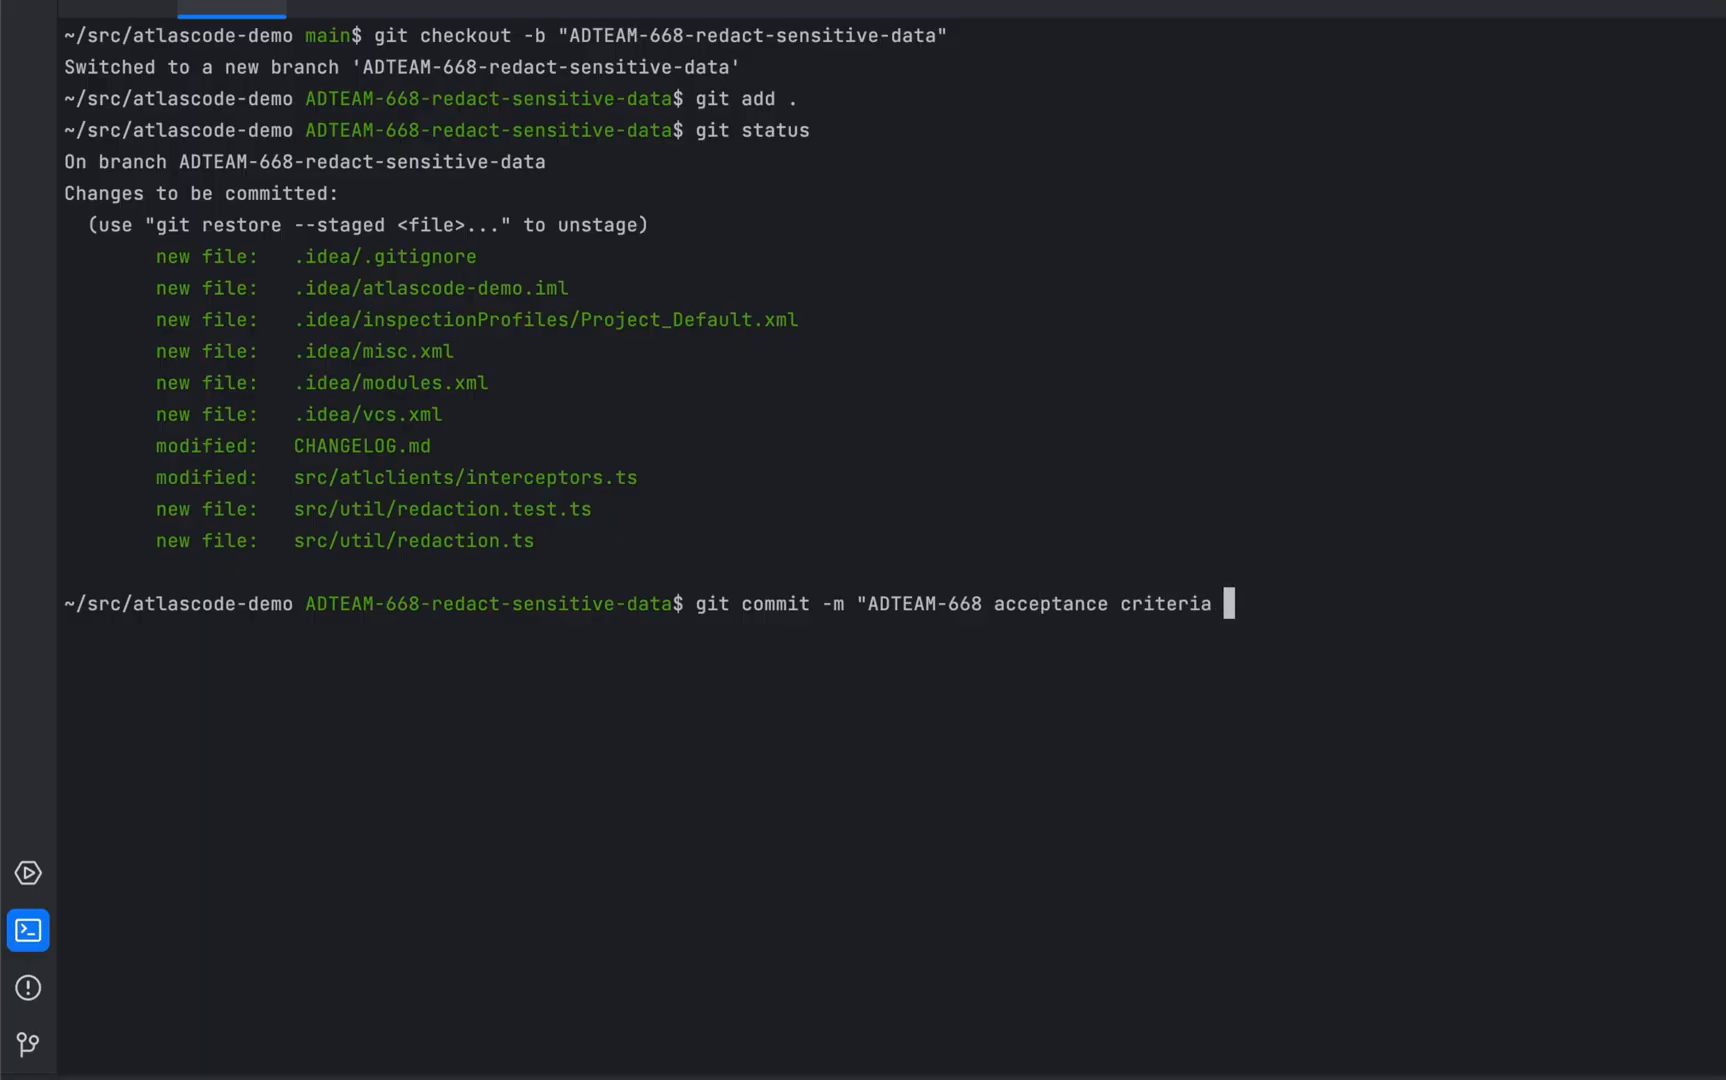
type("test\"")
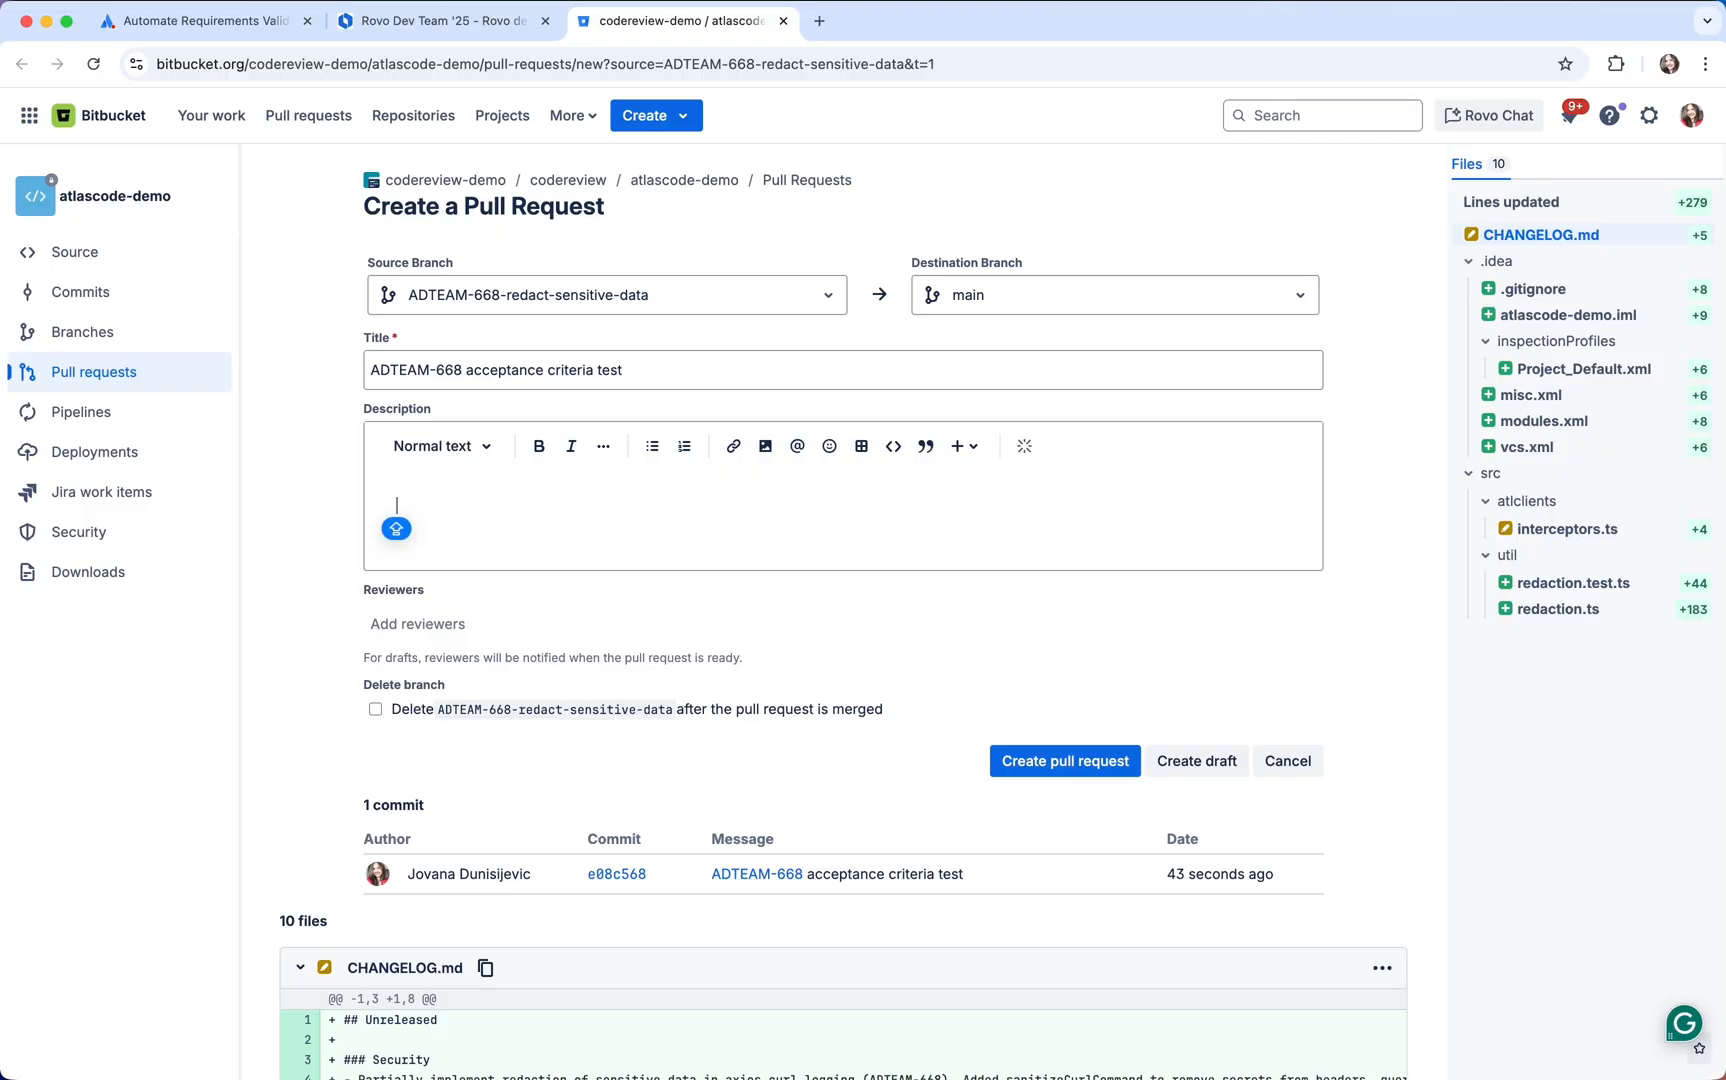
Describe the PR as testing acceptance criteria, some fully met and some not, and create it
type("Testing acceptance criteria.")
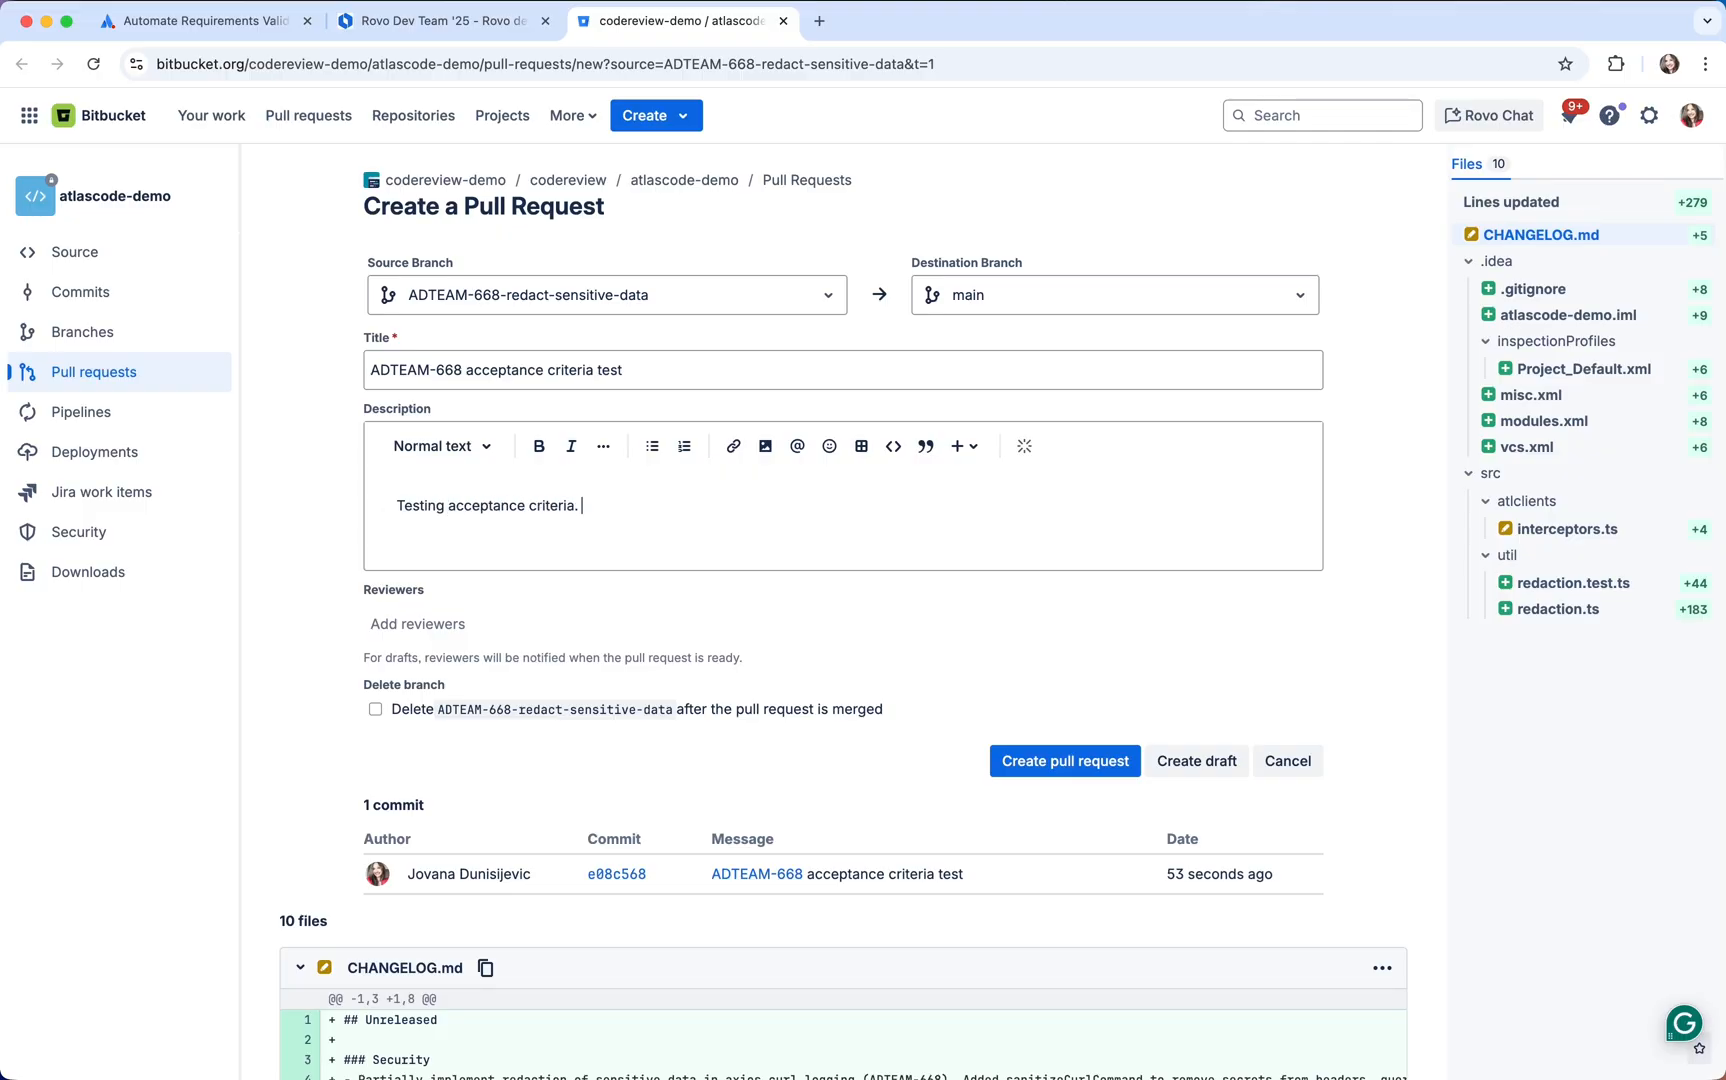
type("Some should be fully met, some should be m")
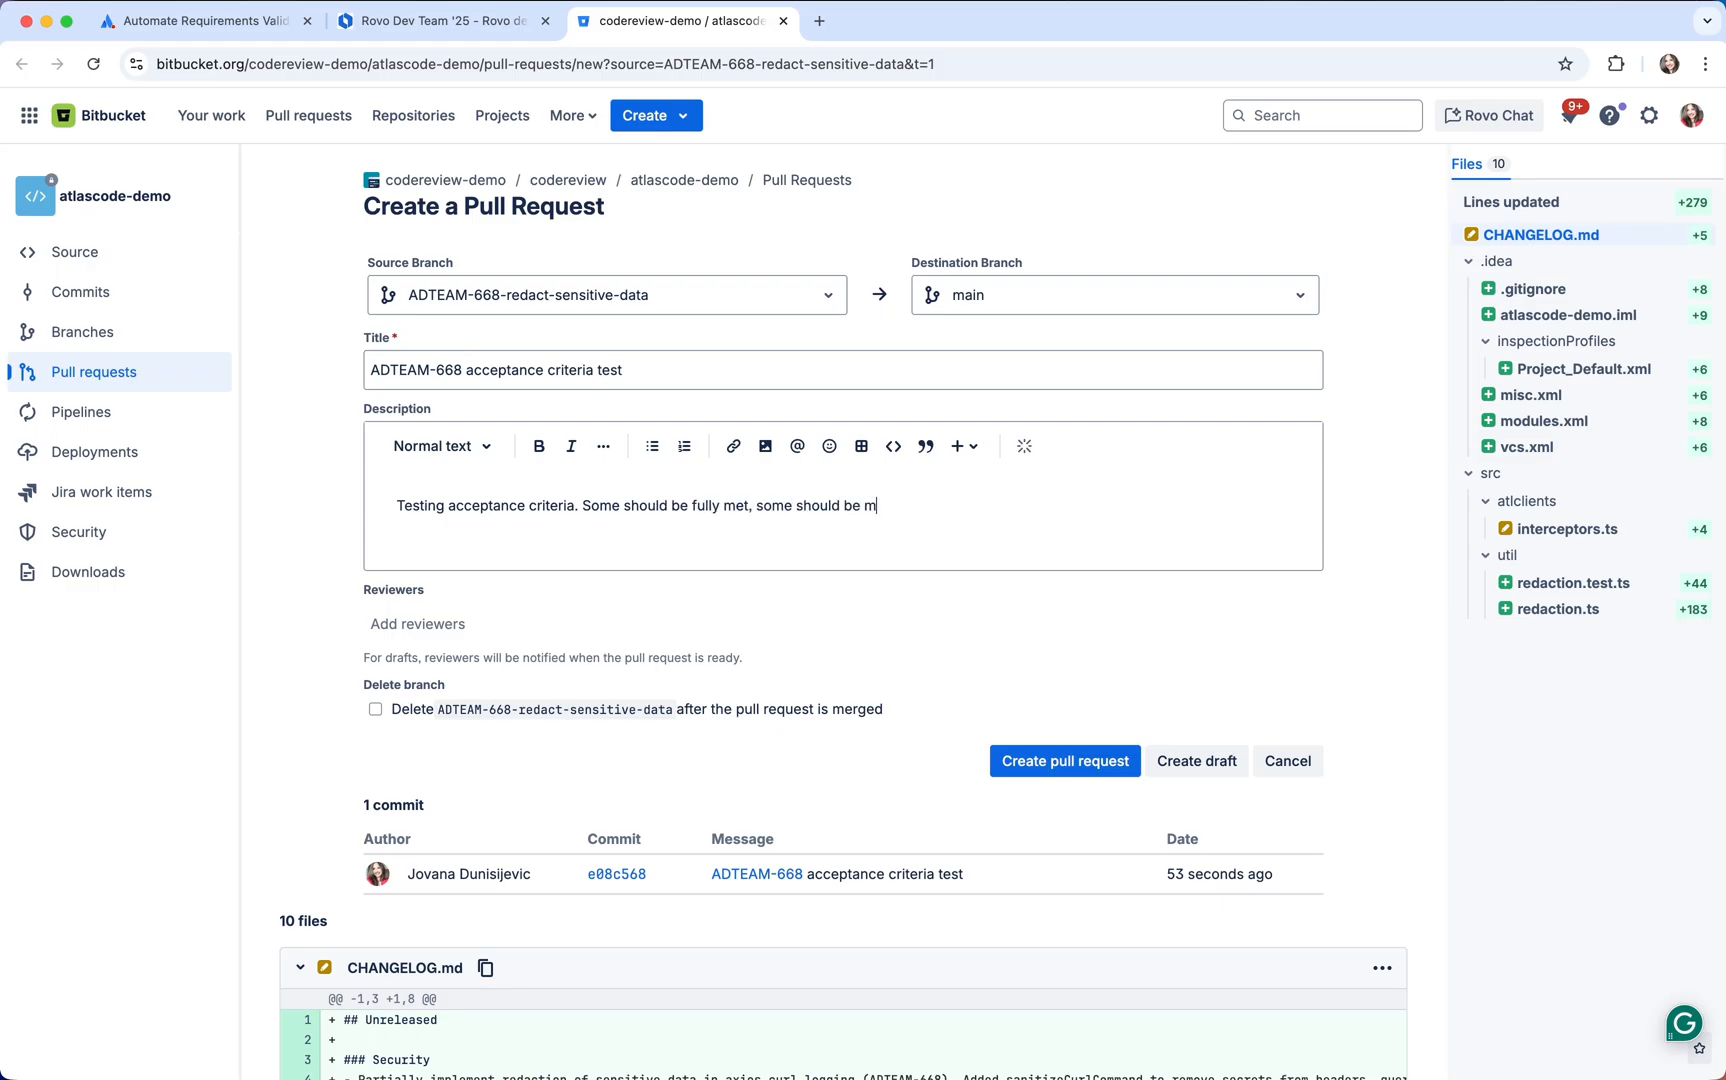
left_click(1063, 761)
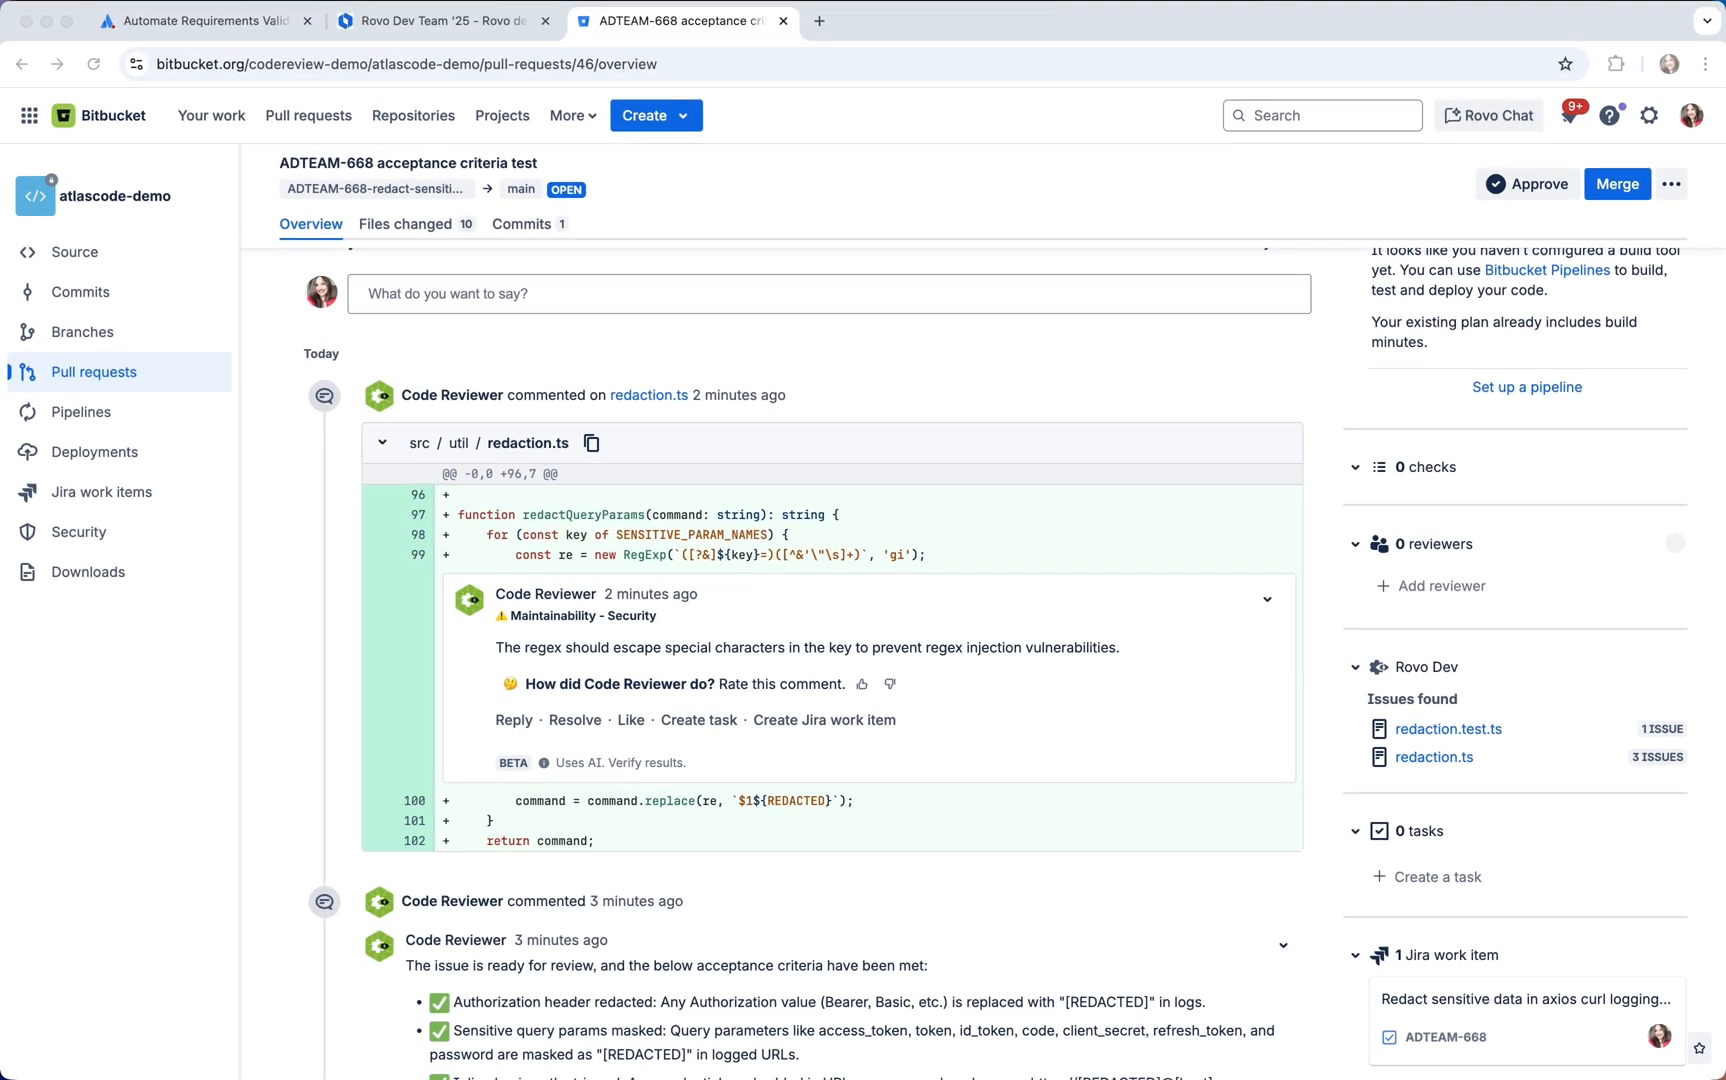
Review Code Reviewer's criteria comments and expand the Details explaining the auth-endpoint logging gap
scroll("down", 3)
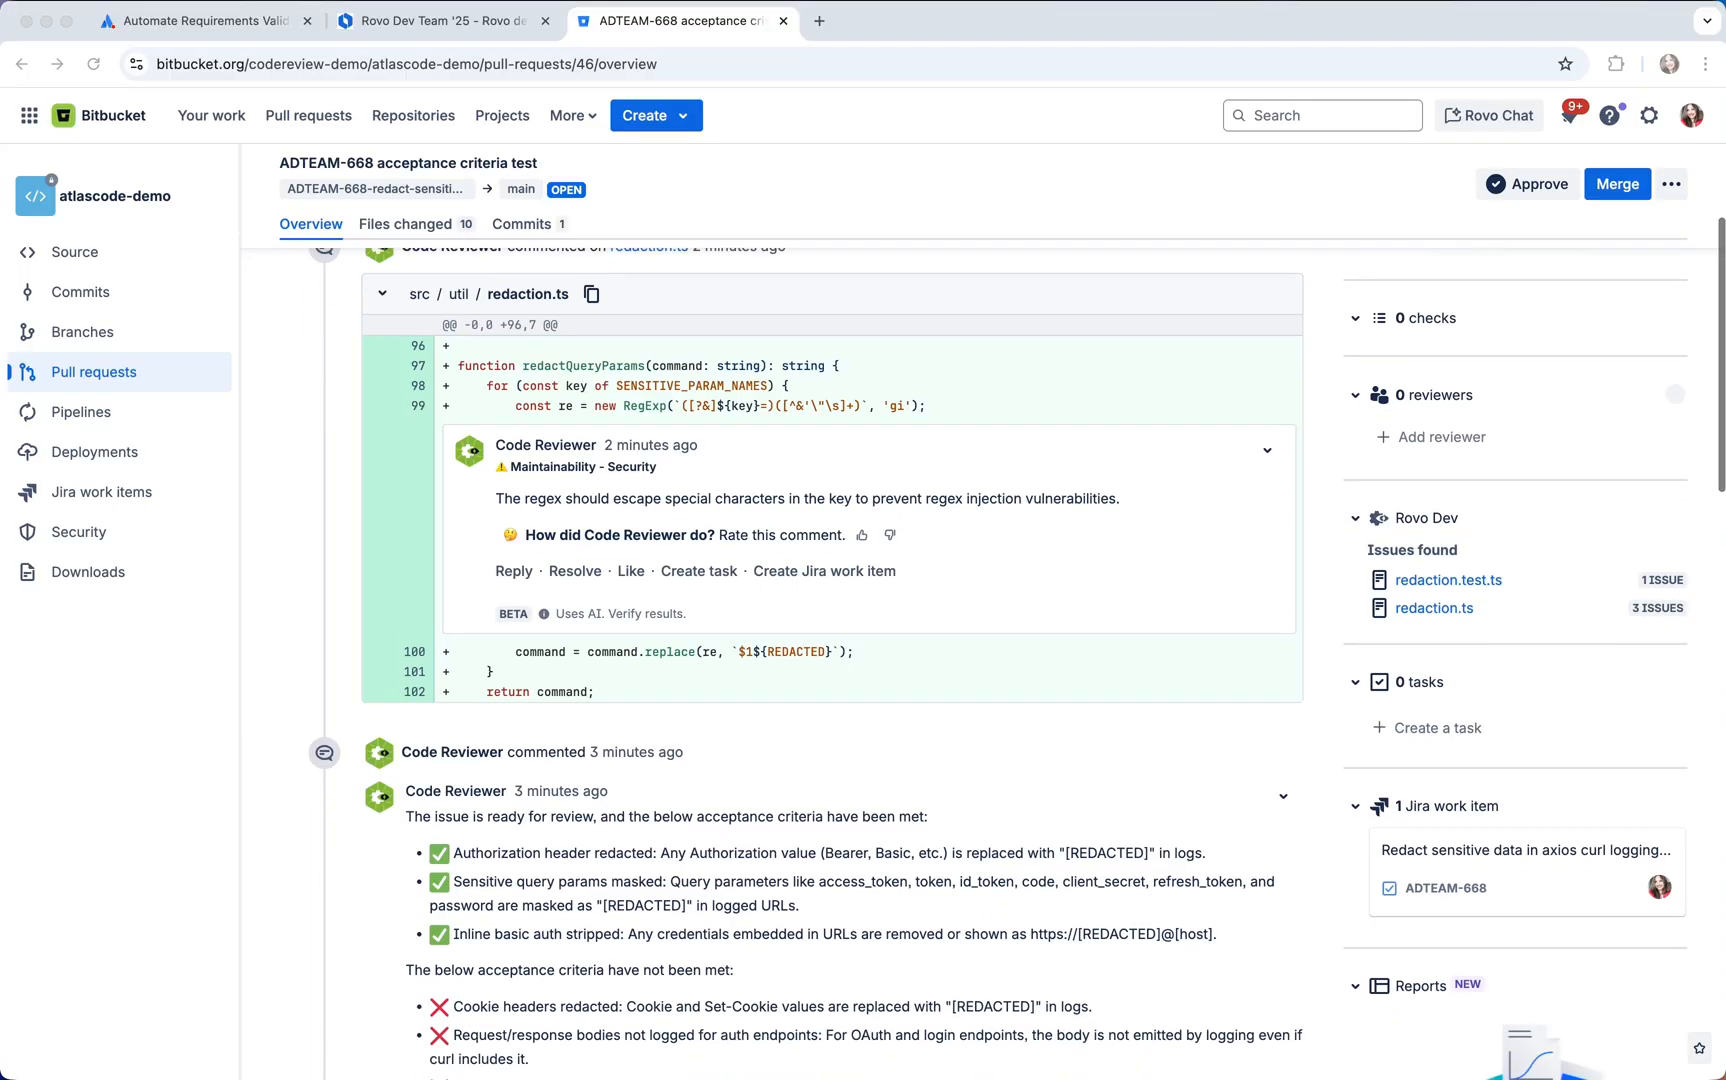
scroll("down", 3)
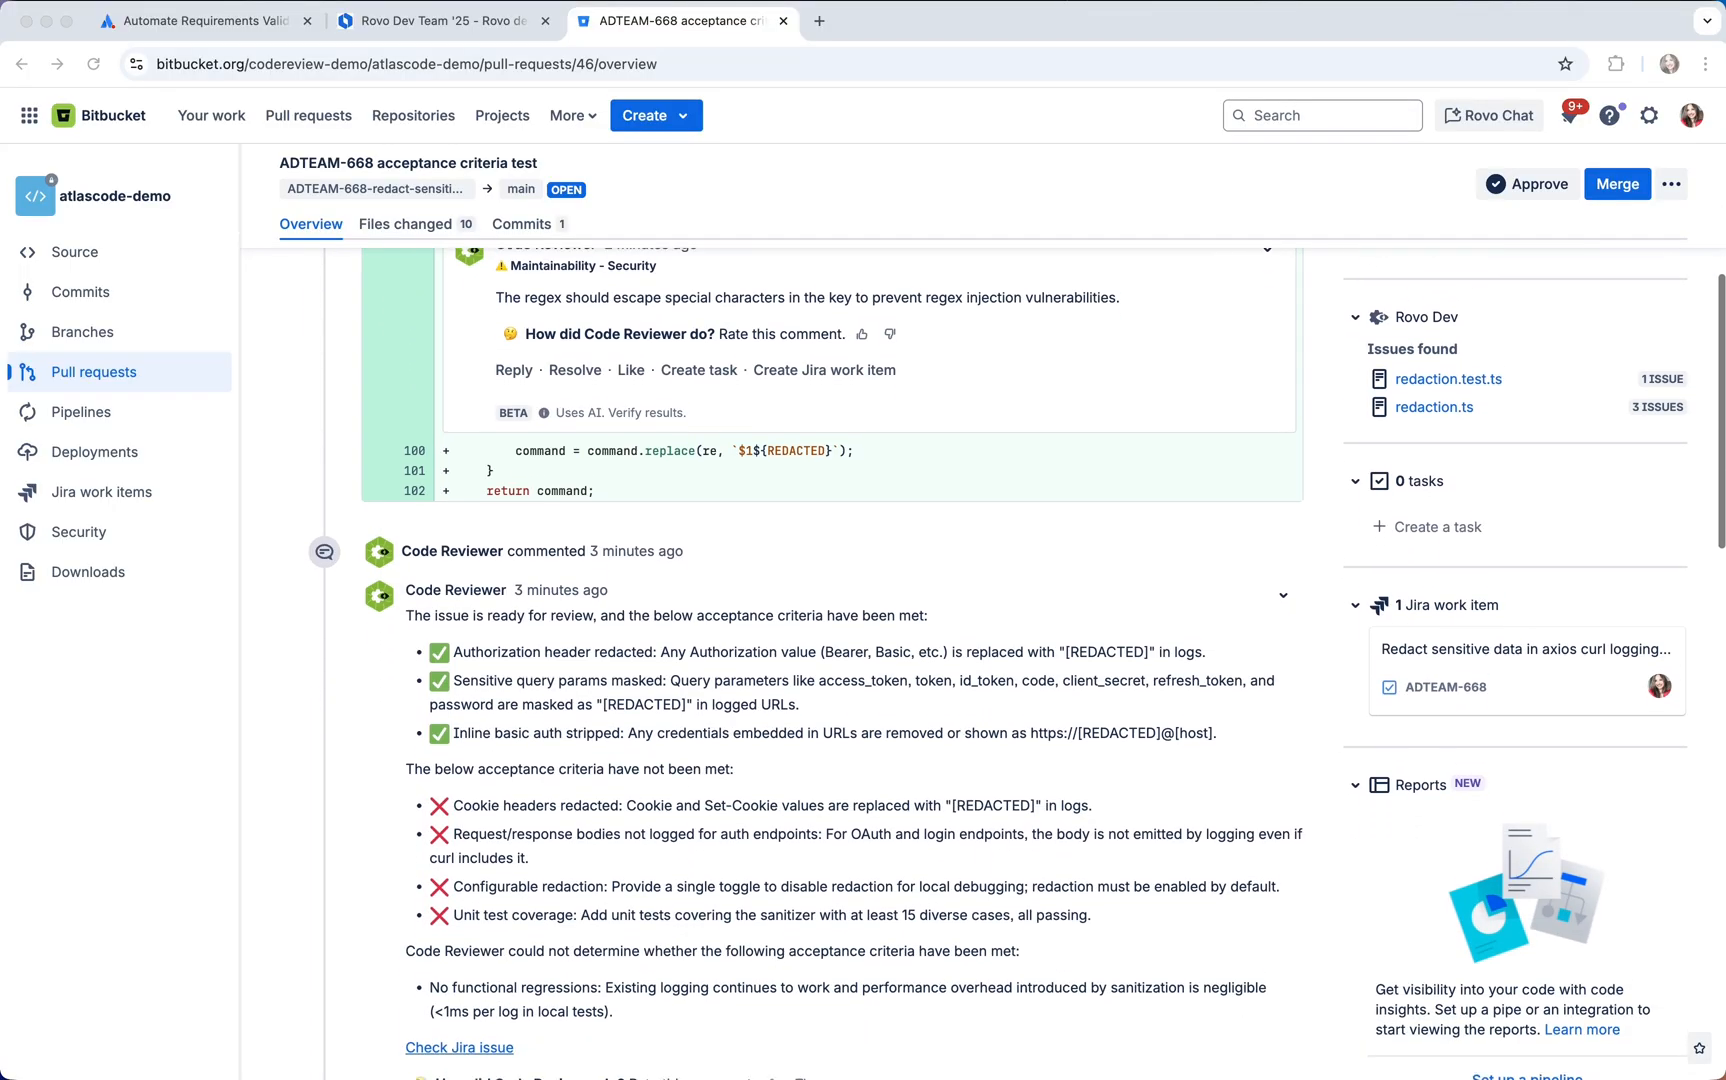
scroll("down", 3)
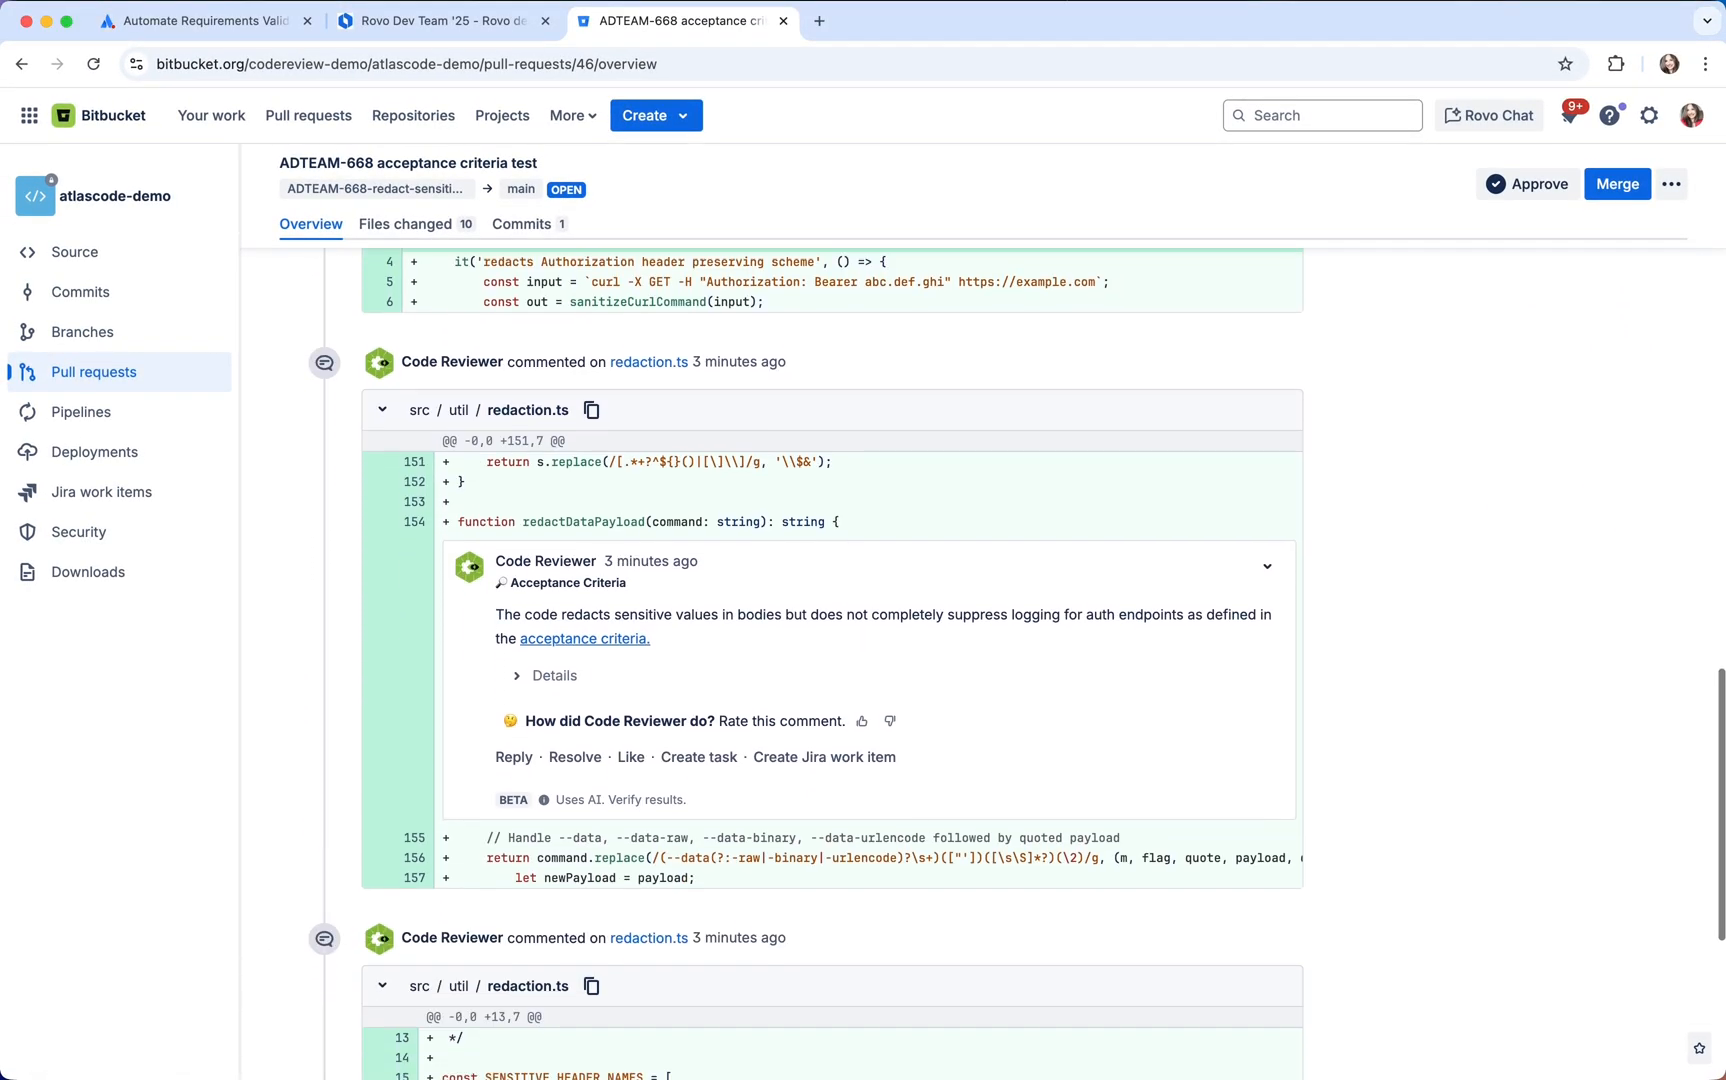
left_click(547, 675)
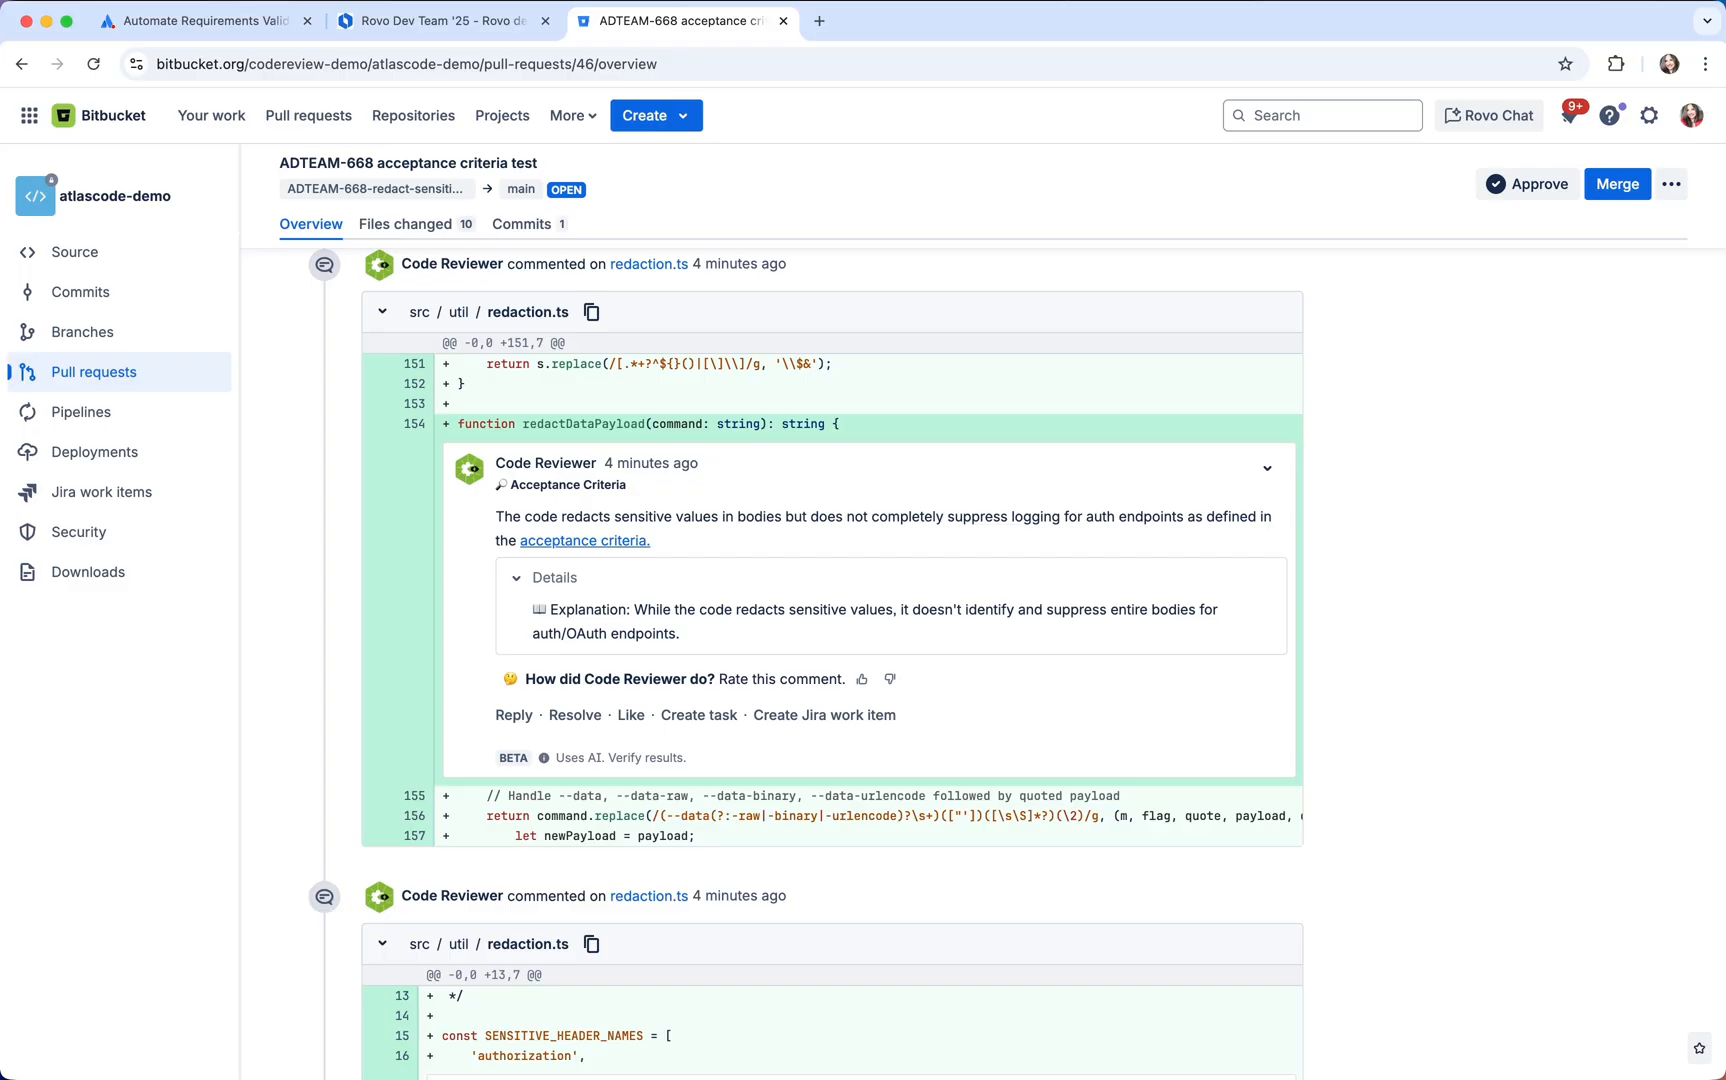
scroll("down", 3)
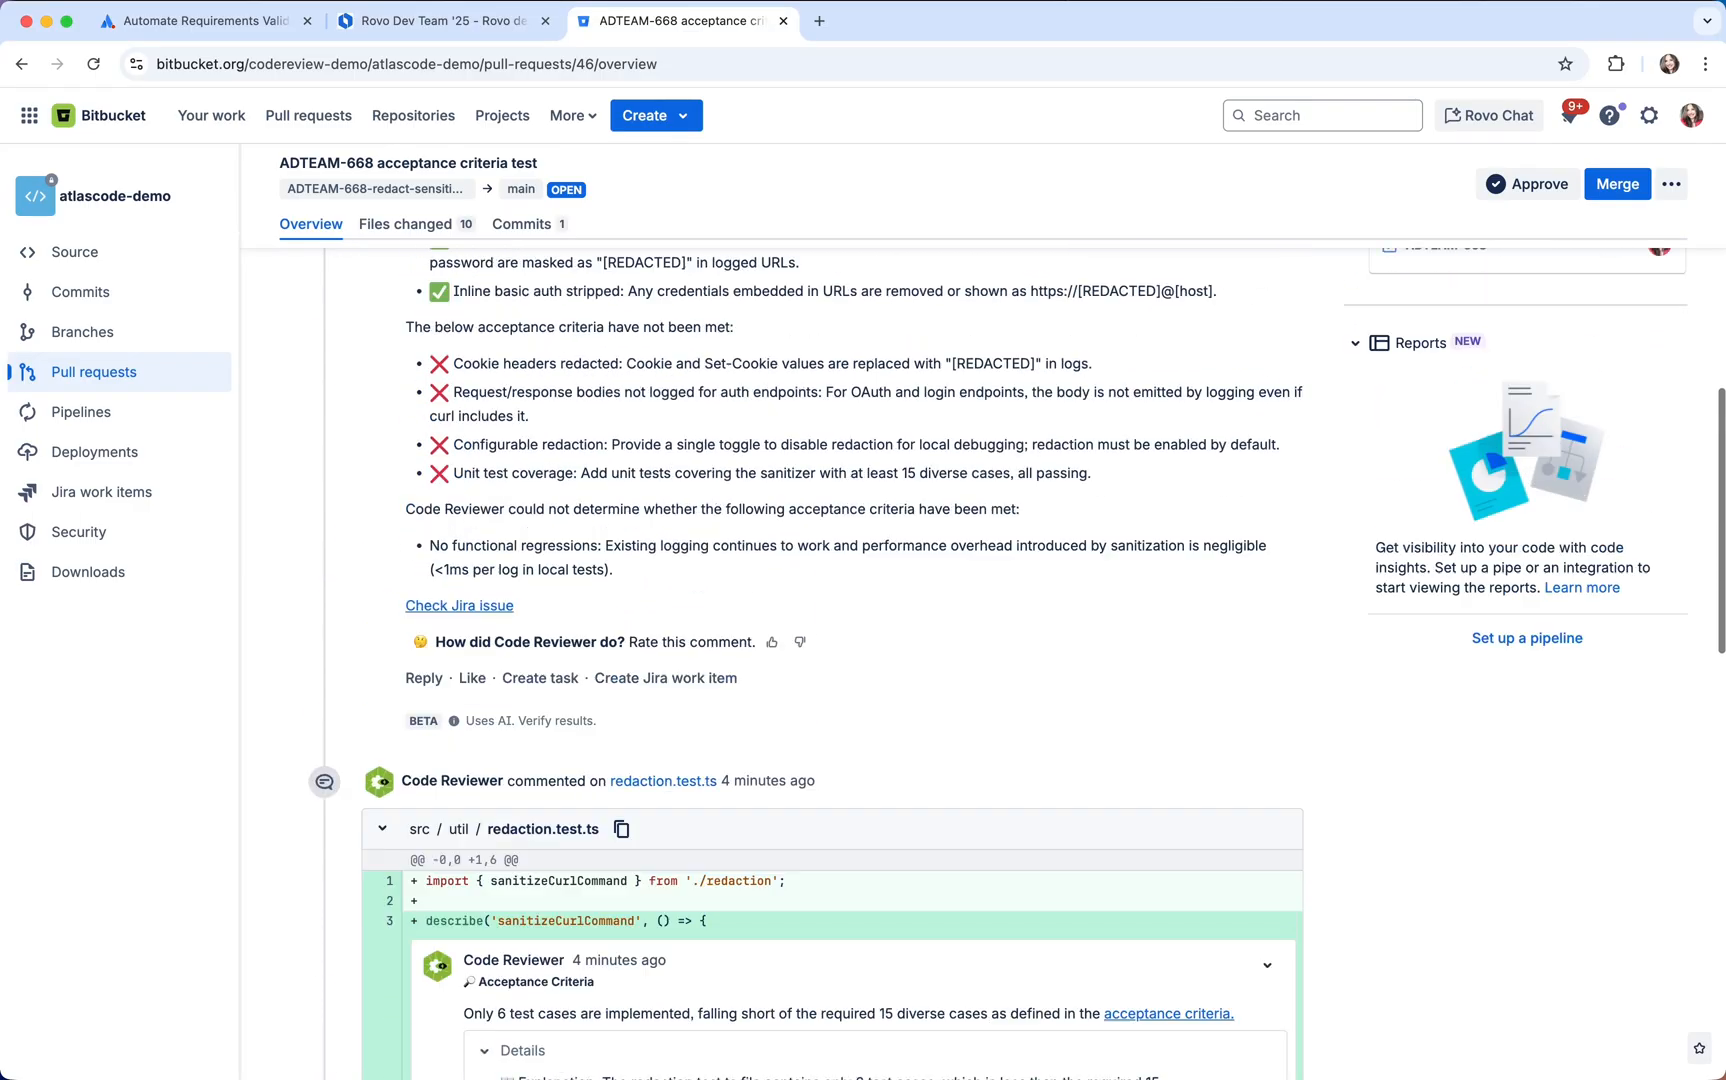
scroll("up", 3)
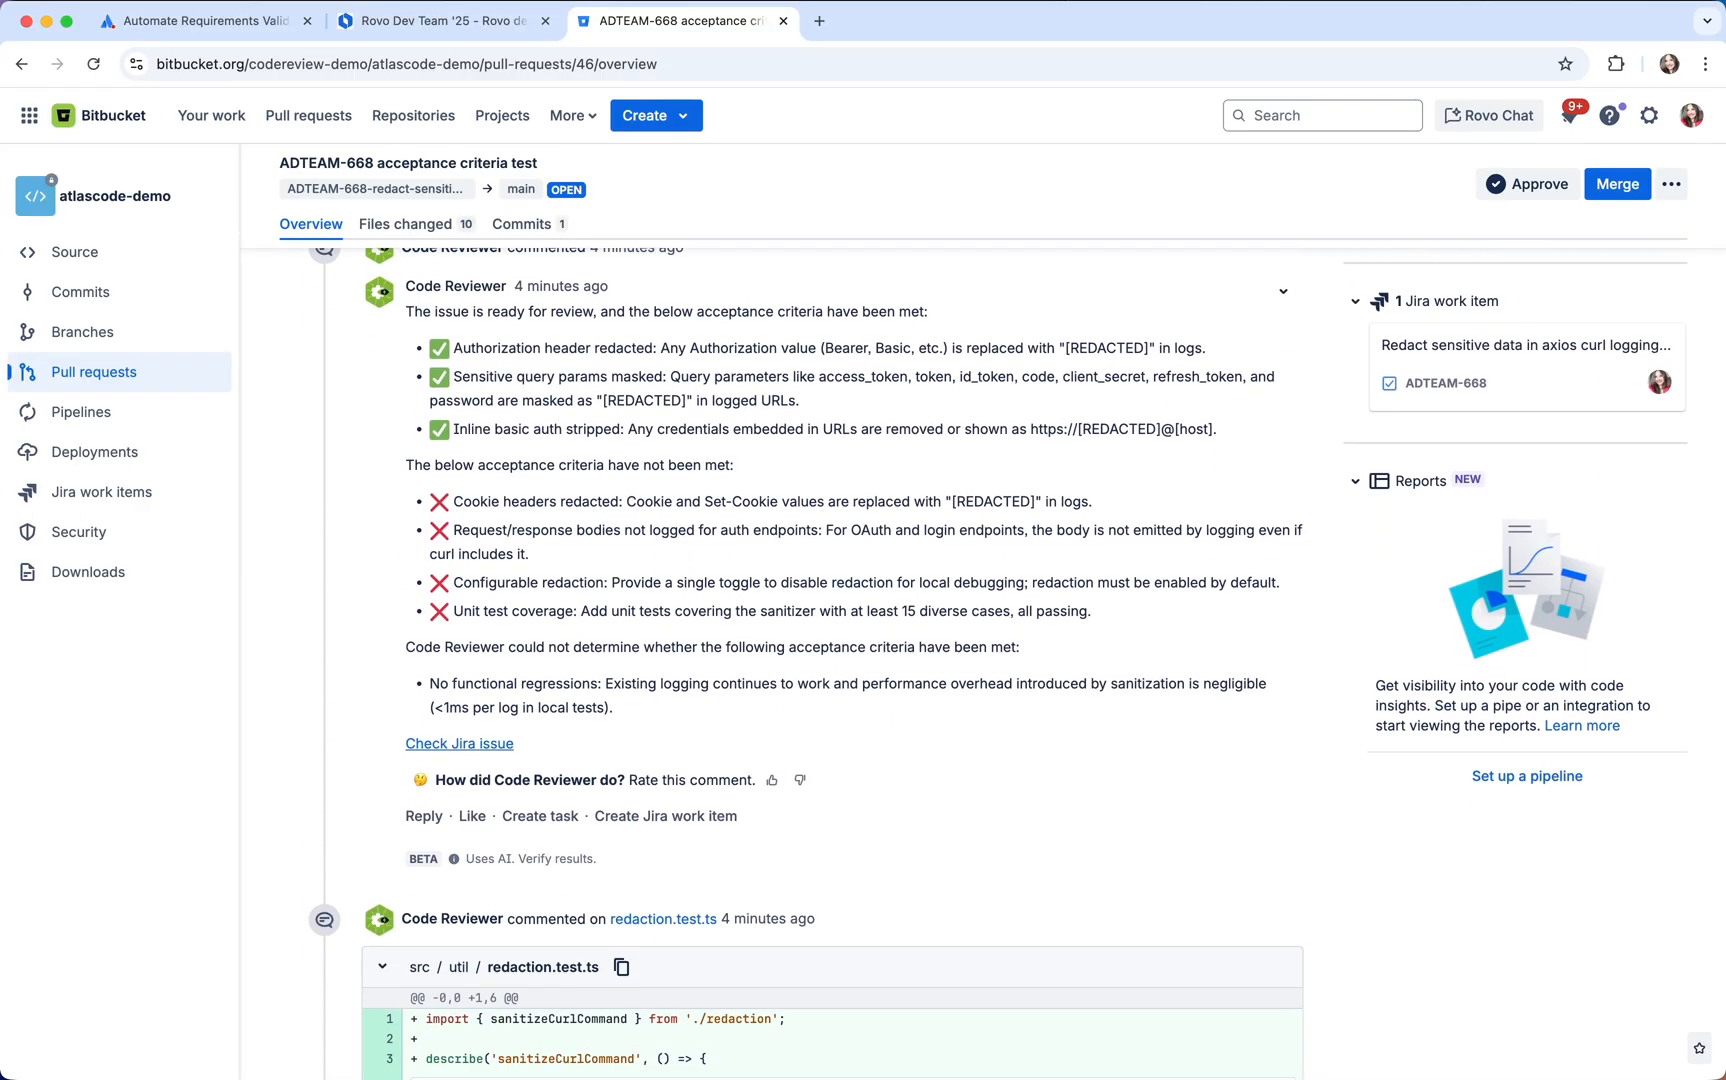